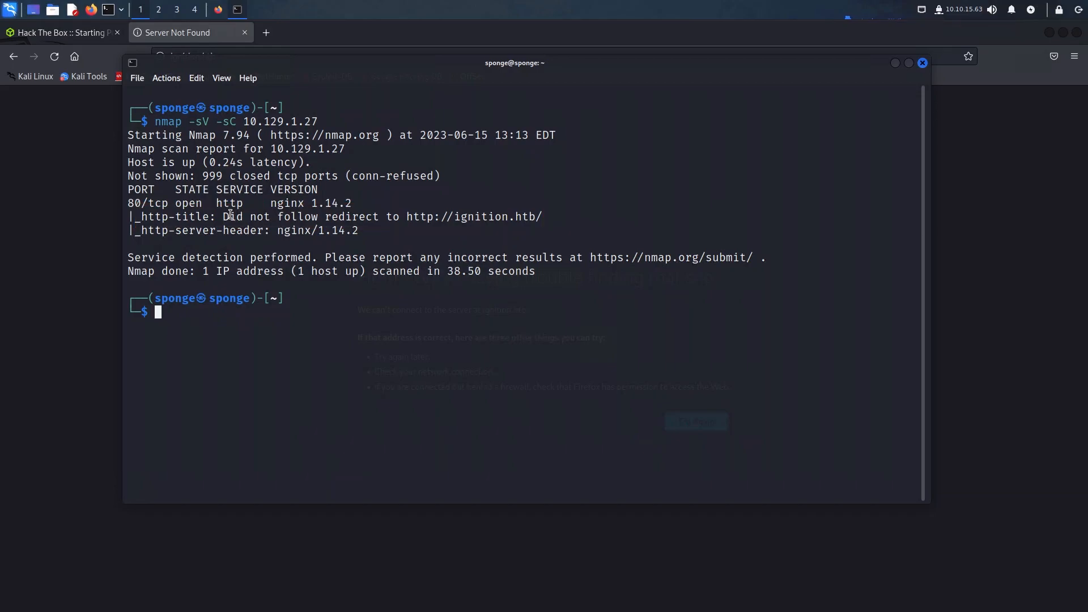
# Edit /etc/hosts with sudo vim to map the target IP to ignition.htb.
pyautogui.write('sudo vim /etc/hosts')
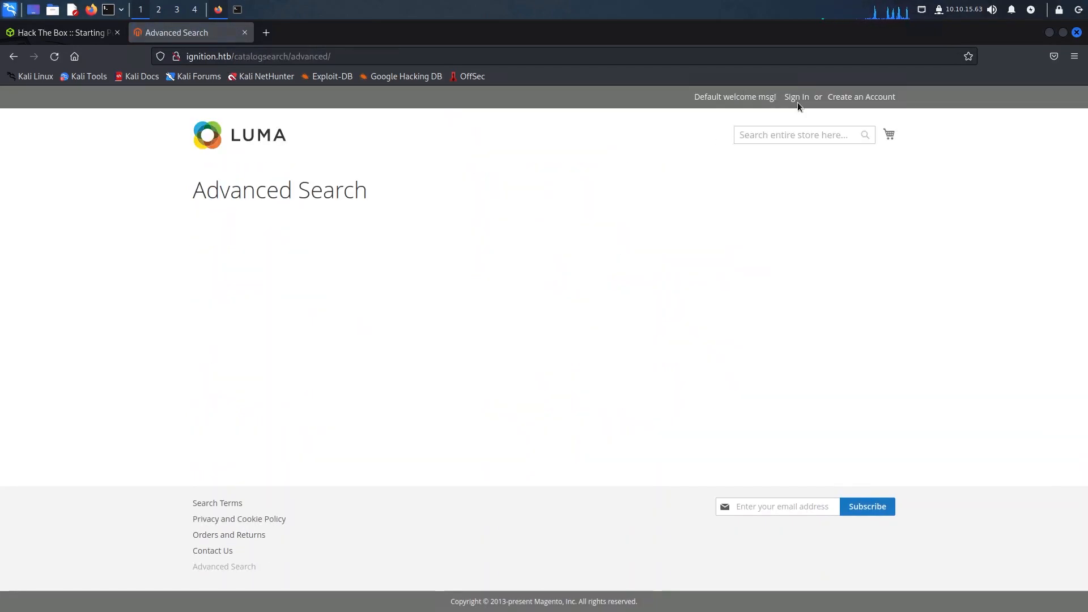
# Open the Luma Customer Login page and review gobuster output showing /admin.
pyautogui.click(796, 97)
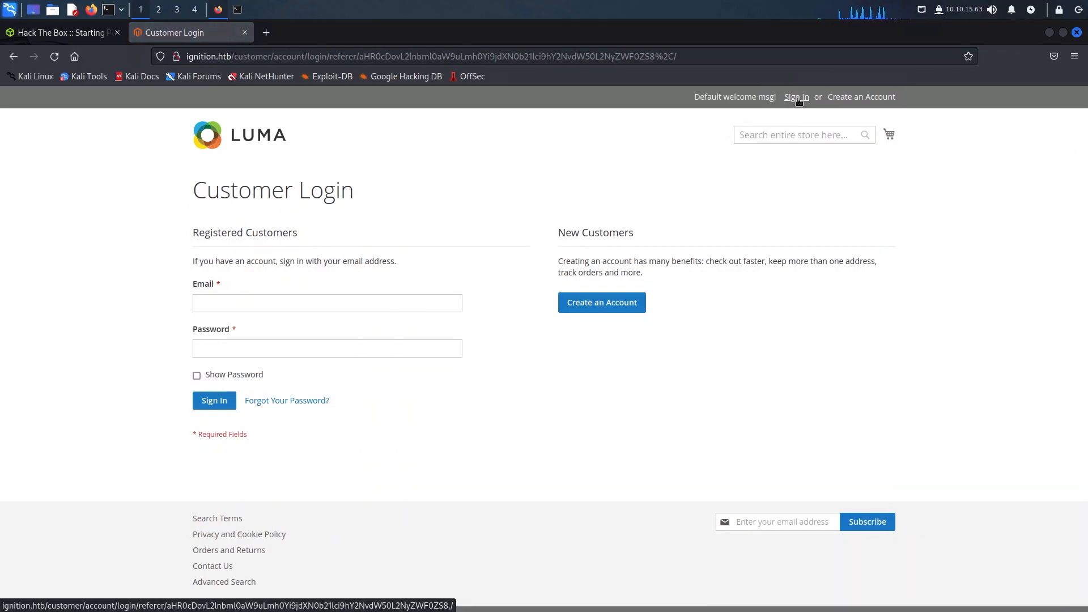
pyautogui.moveTo(457, 257)
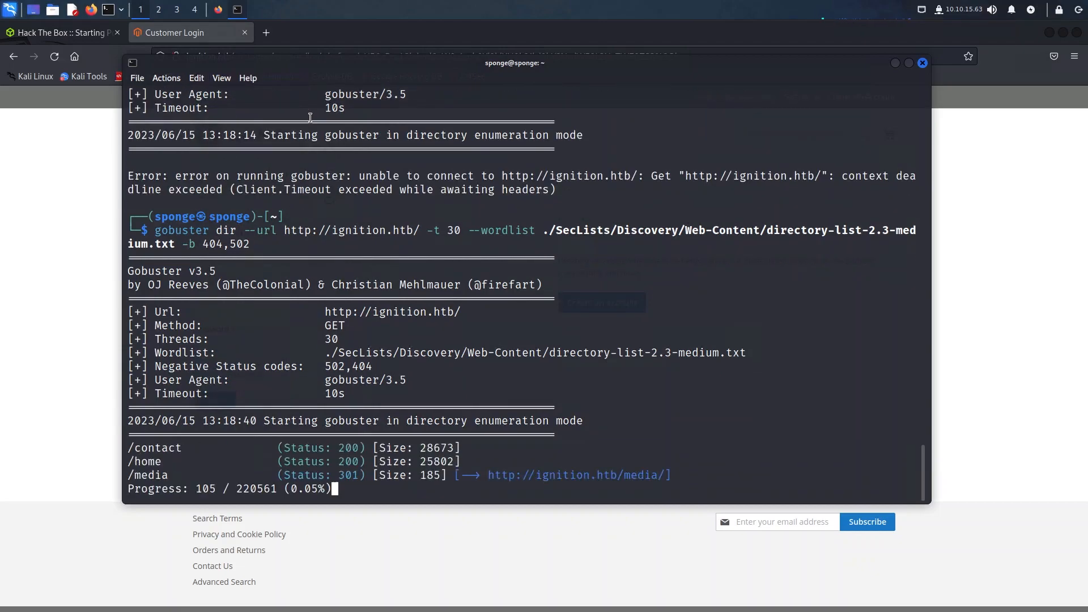
pyautogui.scroll(-3)
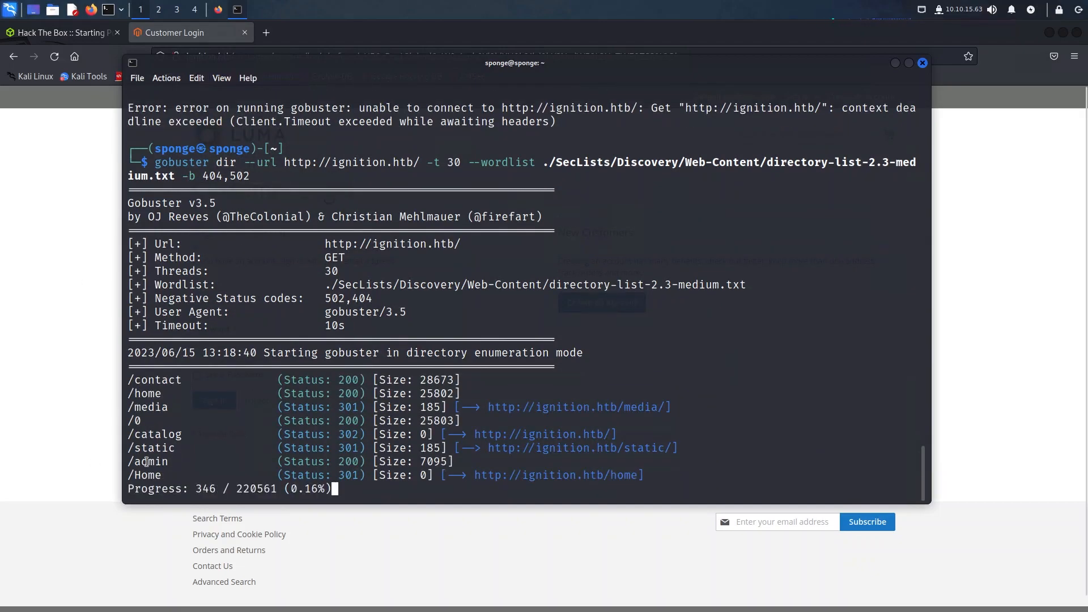
pyautogui.press('ctrl+c')
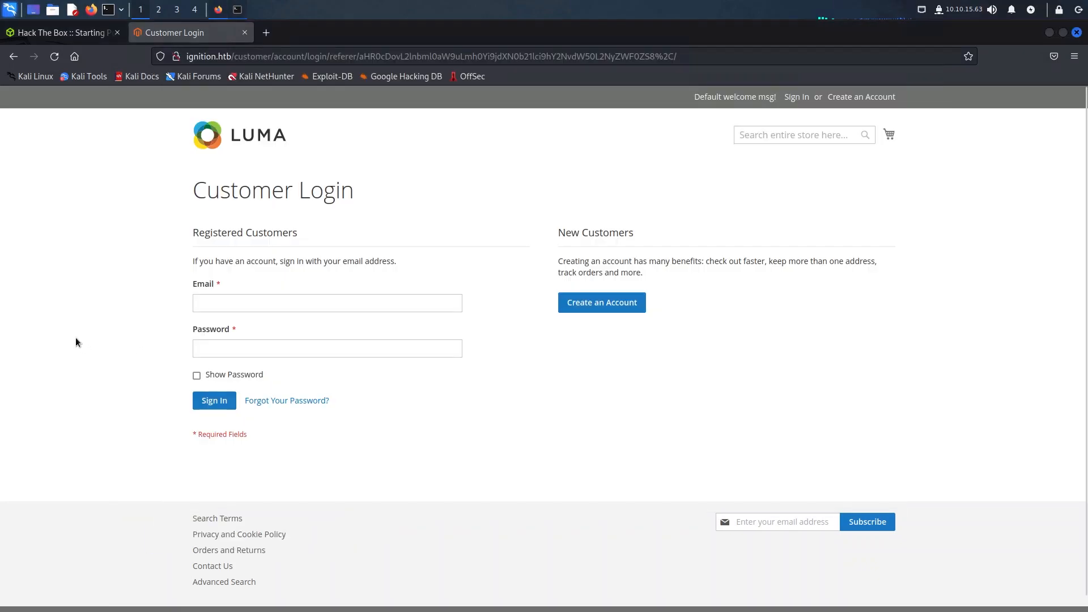
# Load the Magento admin page at ignition.htb/admin.
pyautogui.click(430, 56)
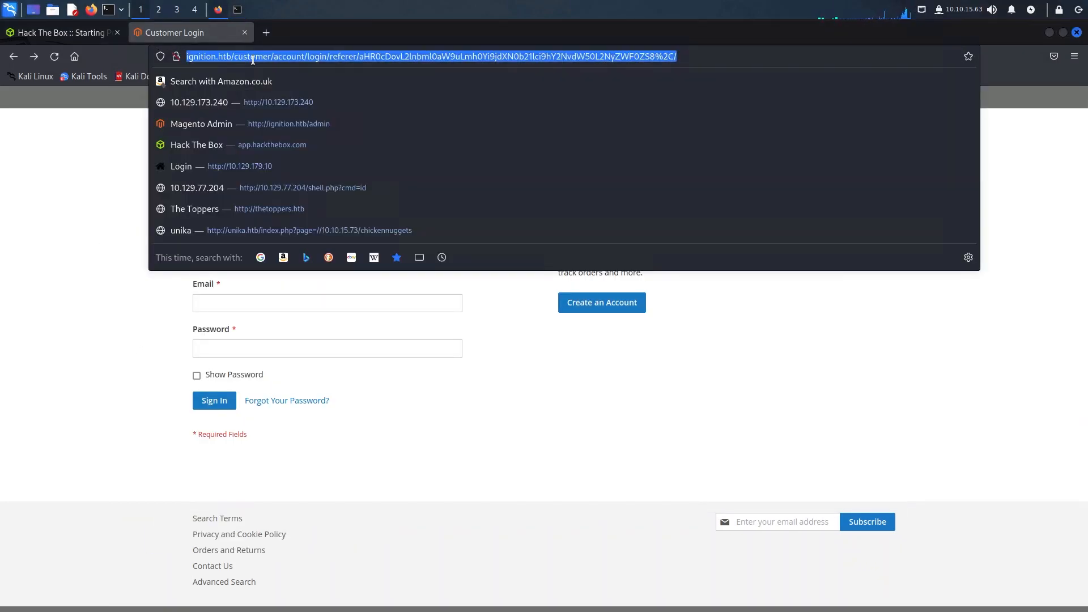
pyautogui.write('ignition.htb/')
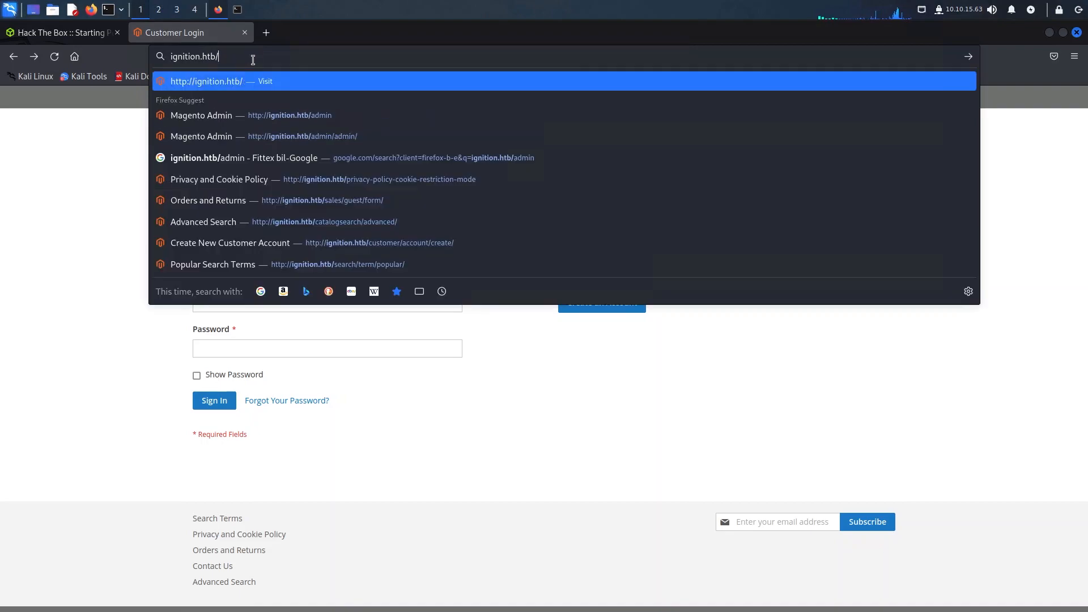
pyautogui.write('admin')
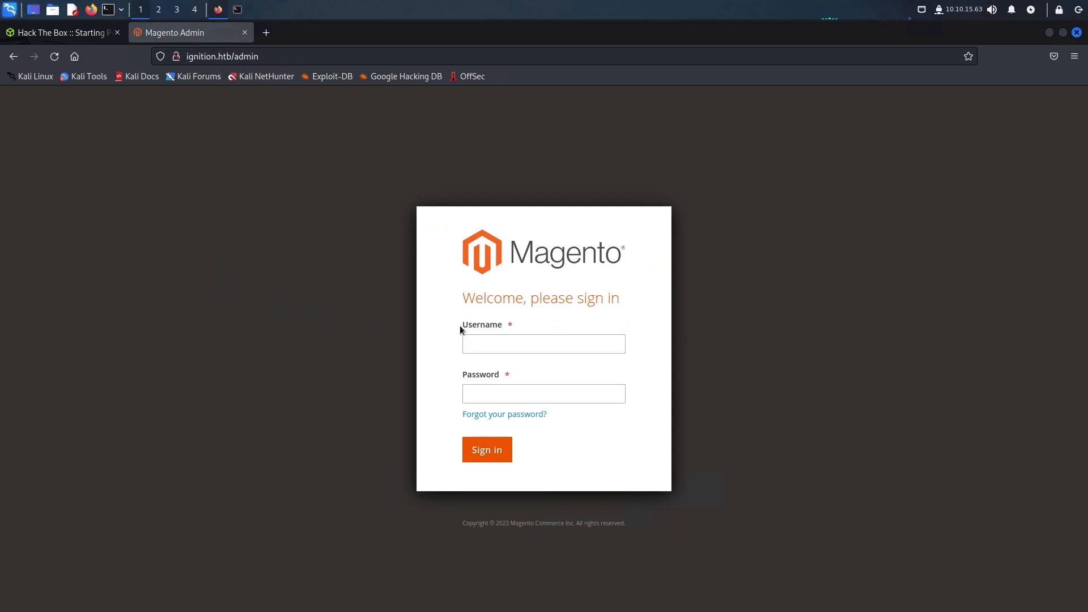
# Try signing in as admin with guessed passwords, then launch Burp Suite.
pyautogui.click(544, 344)
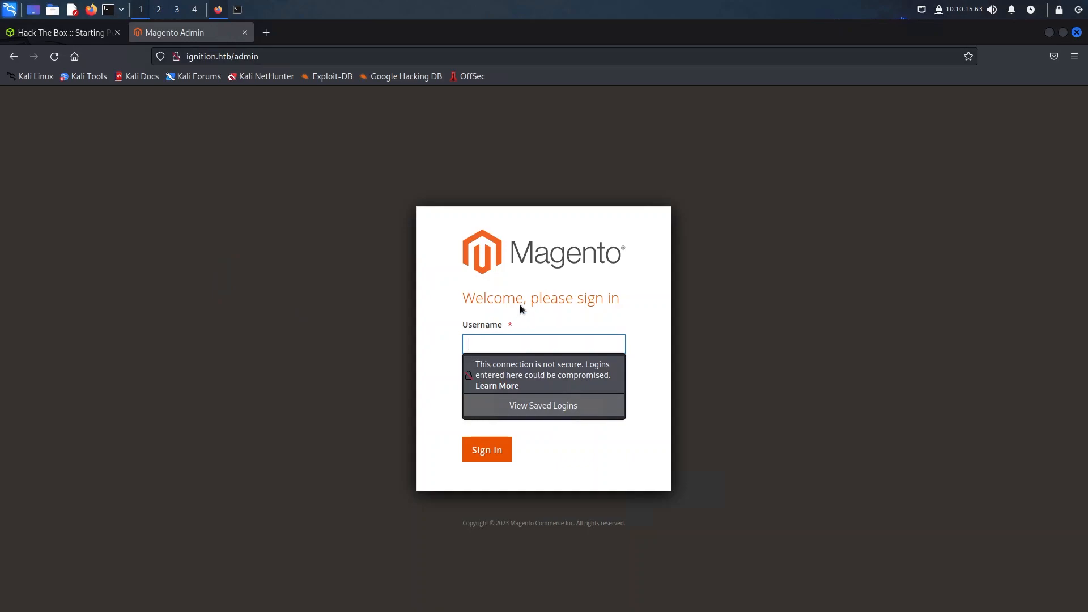
pyautogui.write('admin')
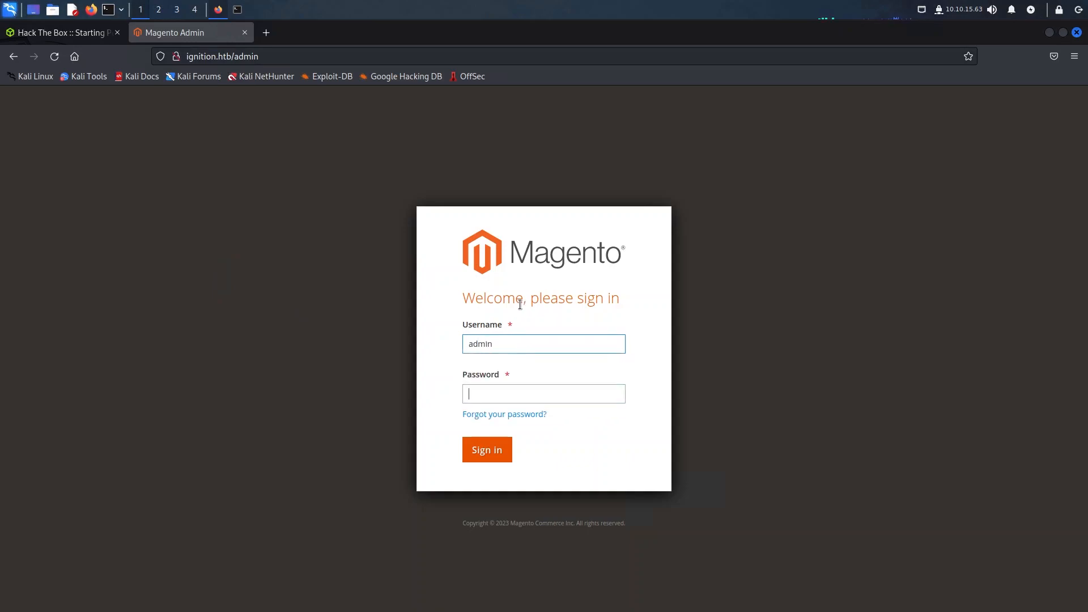
pyautogui.click(486, 449)
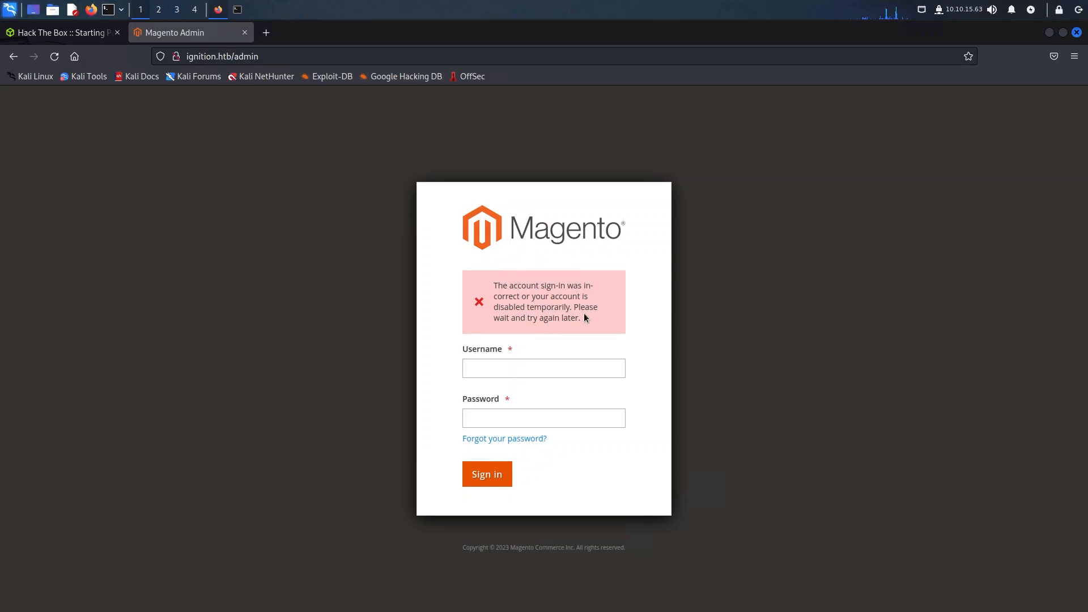
pyautogui.moveTo(475, 340)
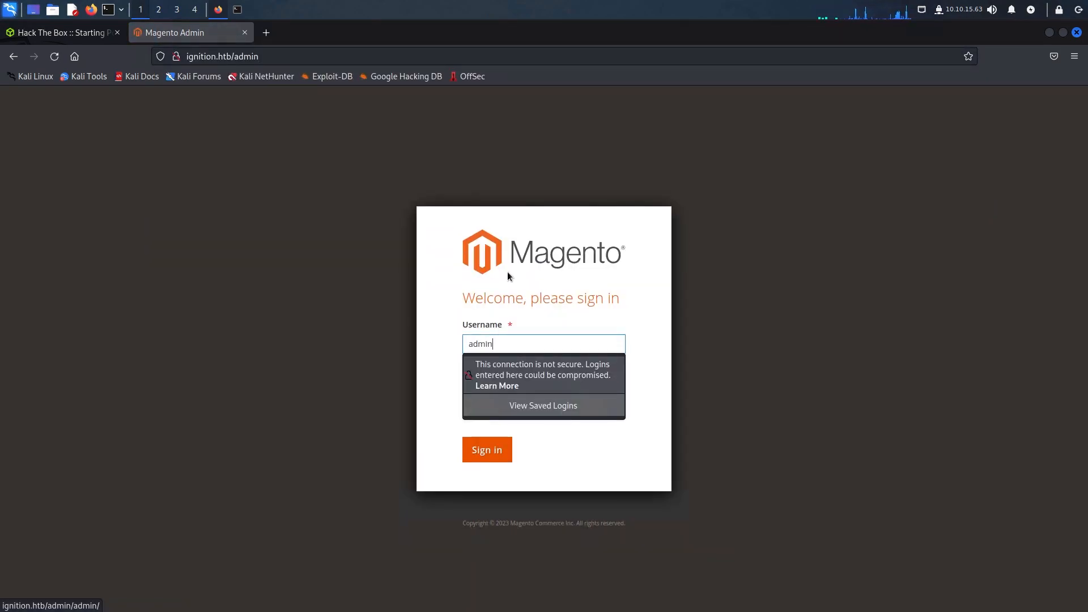
pyautogui.click(486, 449)
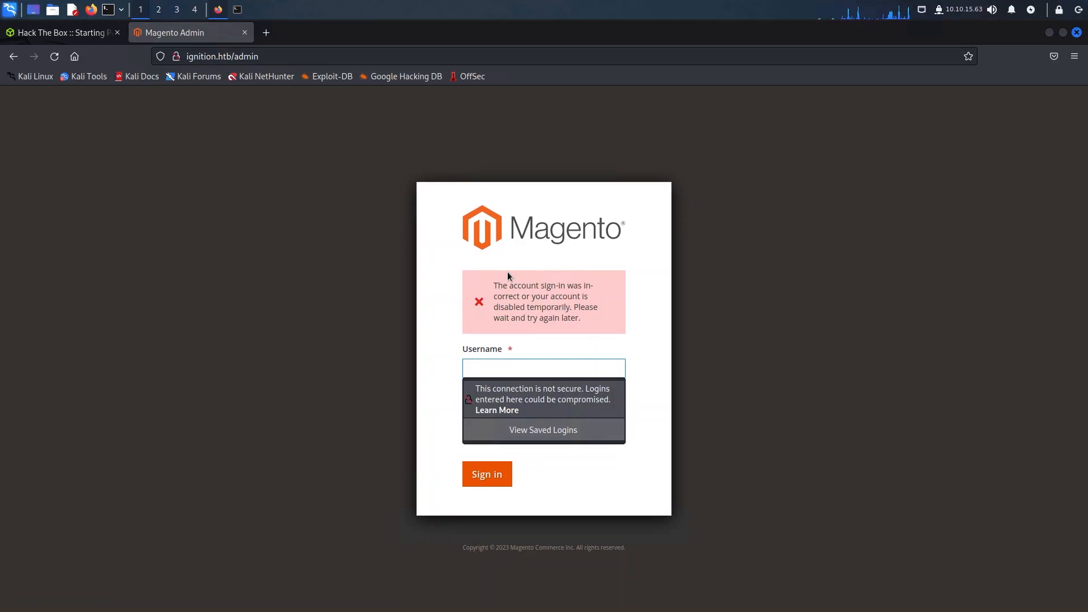
pyautogui.click(544, 367)
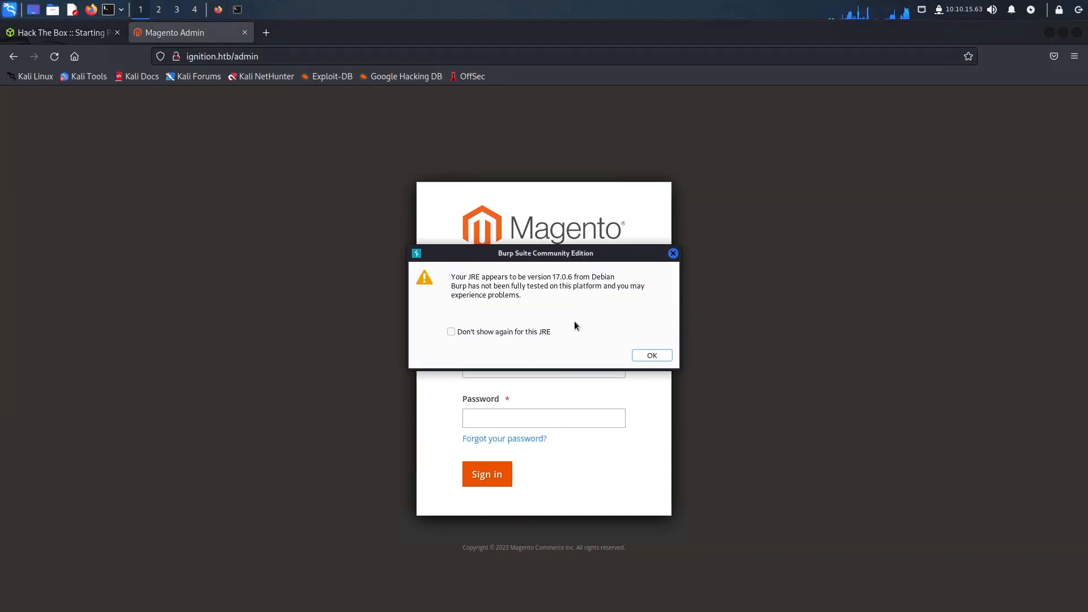
# Start a Burp temporary project past the Java warning and view the Proxy tab.
pyautogui.click(650, 355)
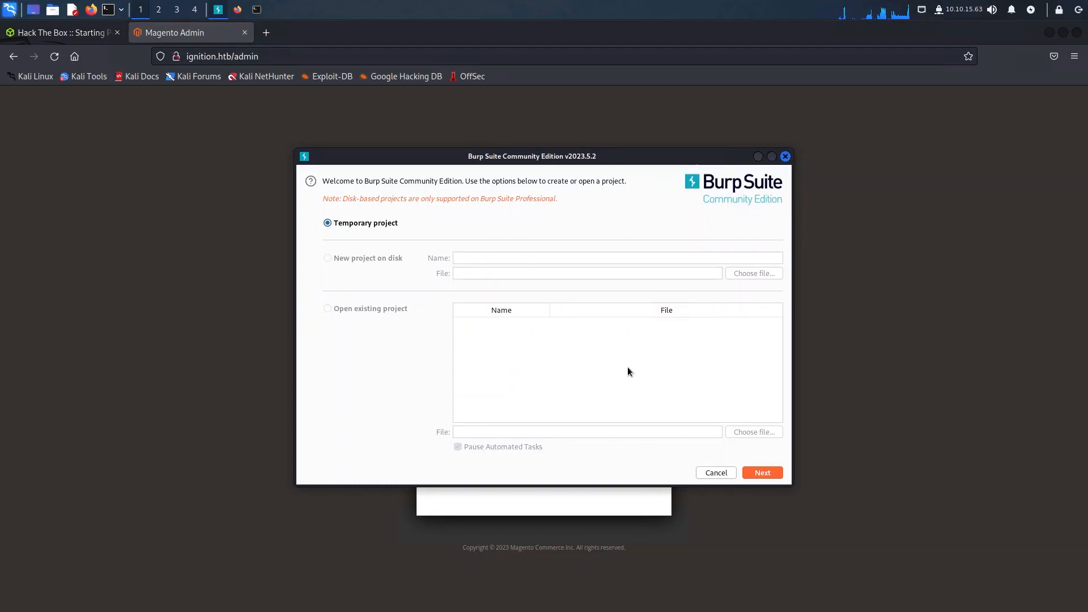
pyautogui.click(761, 473)
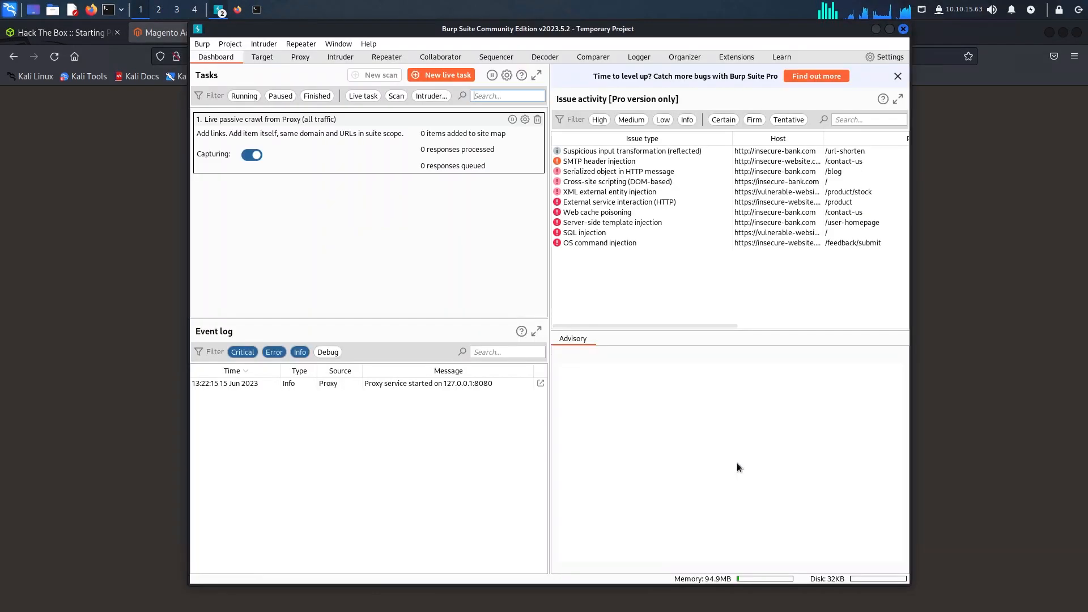
pyautogui.click(300, 56)
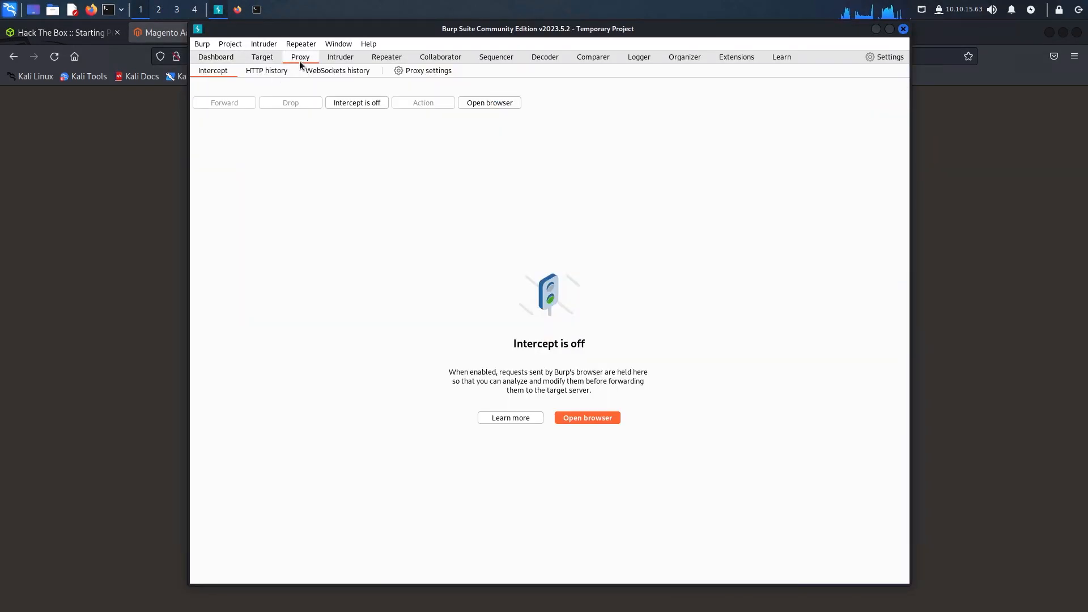
pyautogui.moveTo(302, 105)
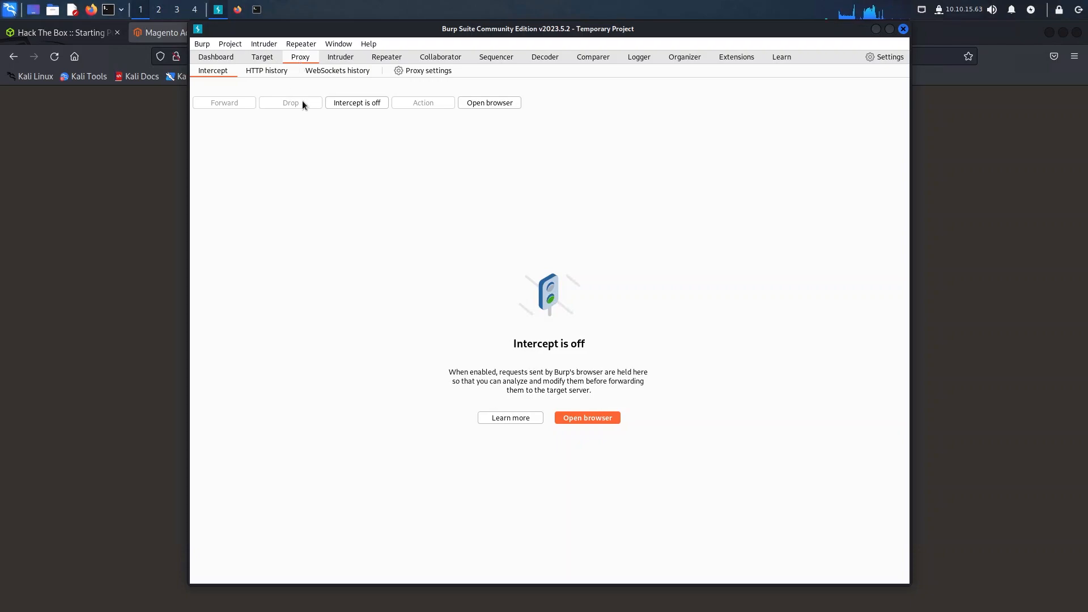
pyautogui.click(356, 103)
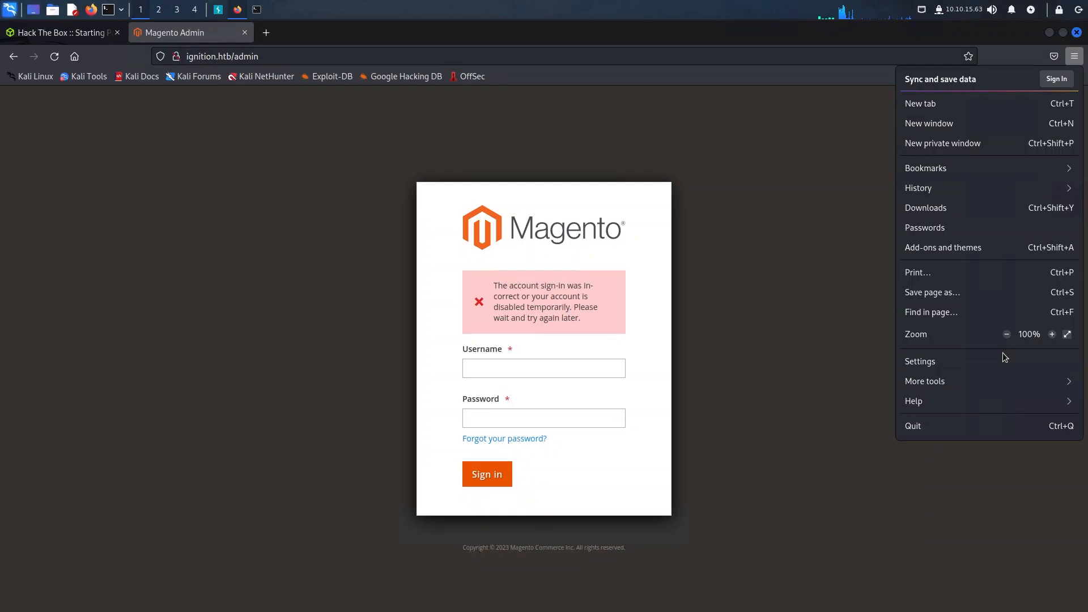
# Set Firefox to a manual HTTP proxy of 127.0.0.1 on port 8080.
pyautogui.click(920, 361)
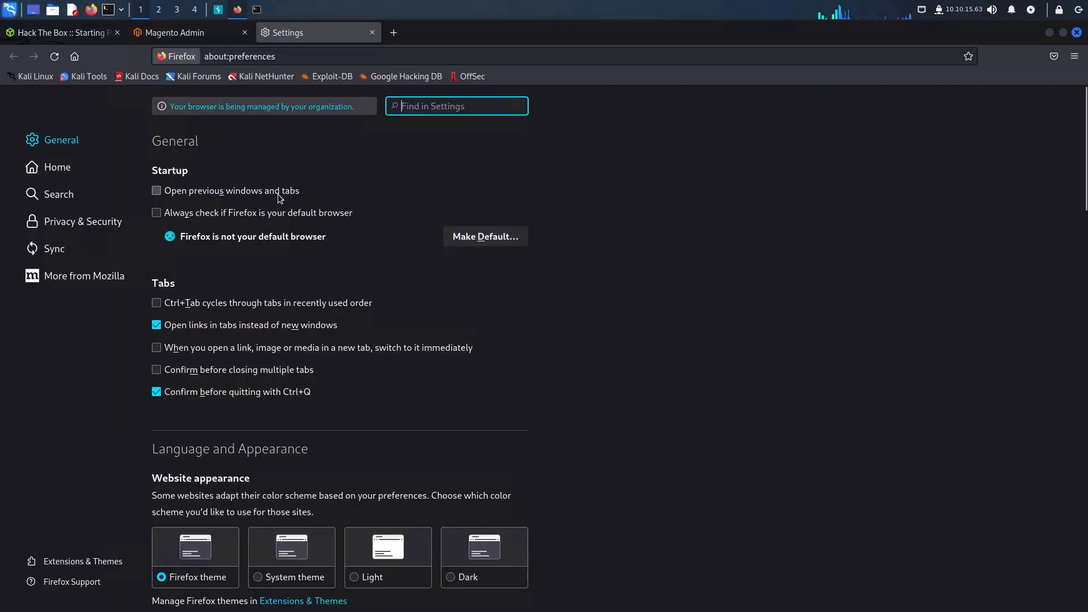
pyautogui.write('proxy')
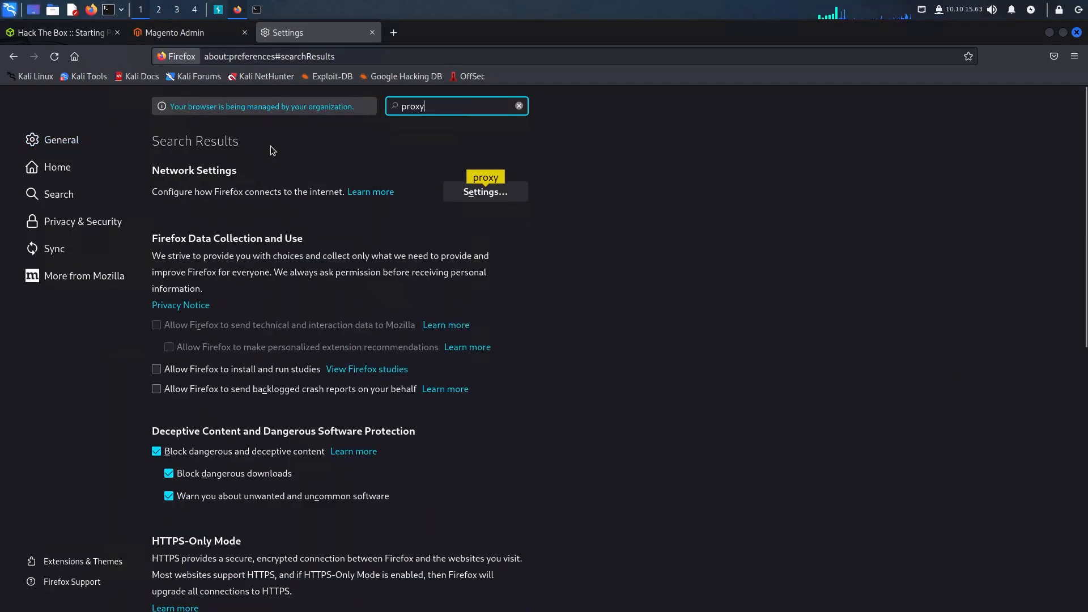
pyautogui.click(485, 192)
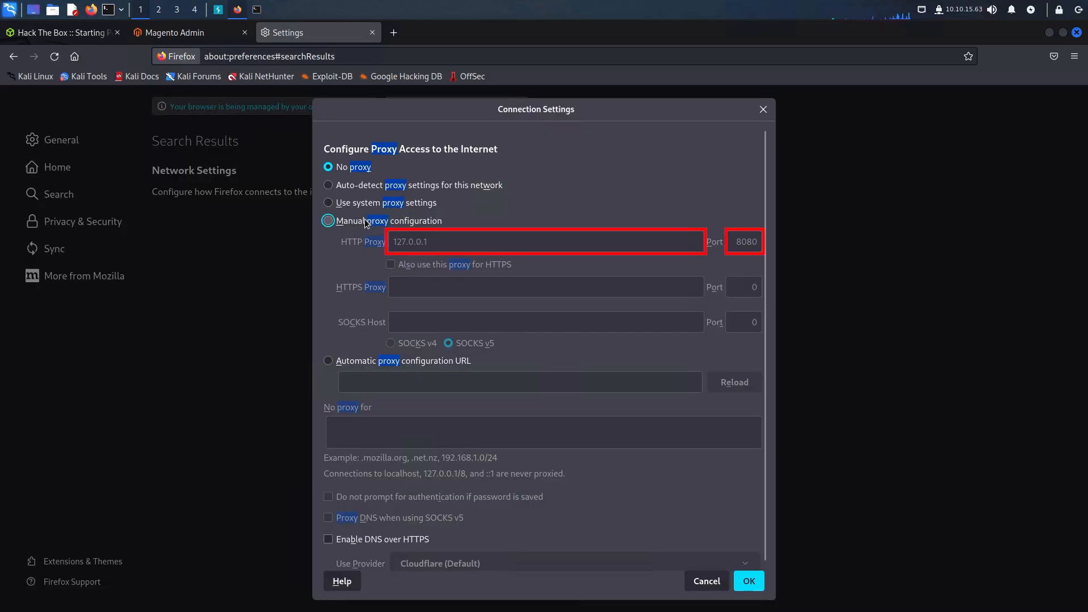
pyautogui.click(328, 220)
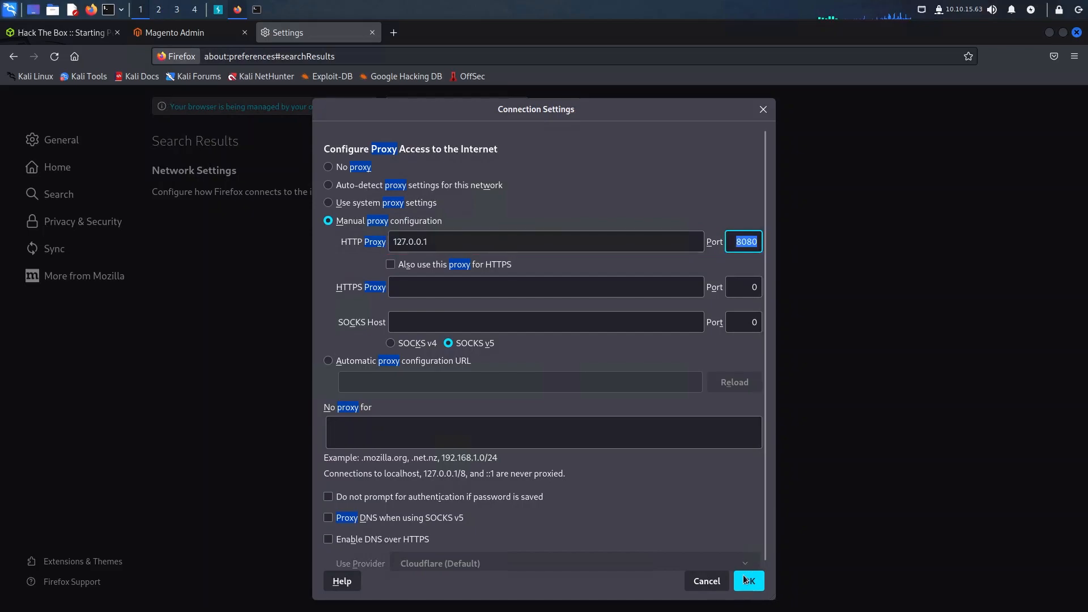
pyautogui.click(748, 581)
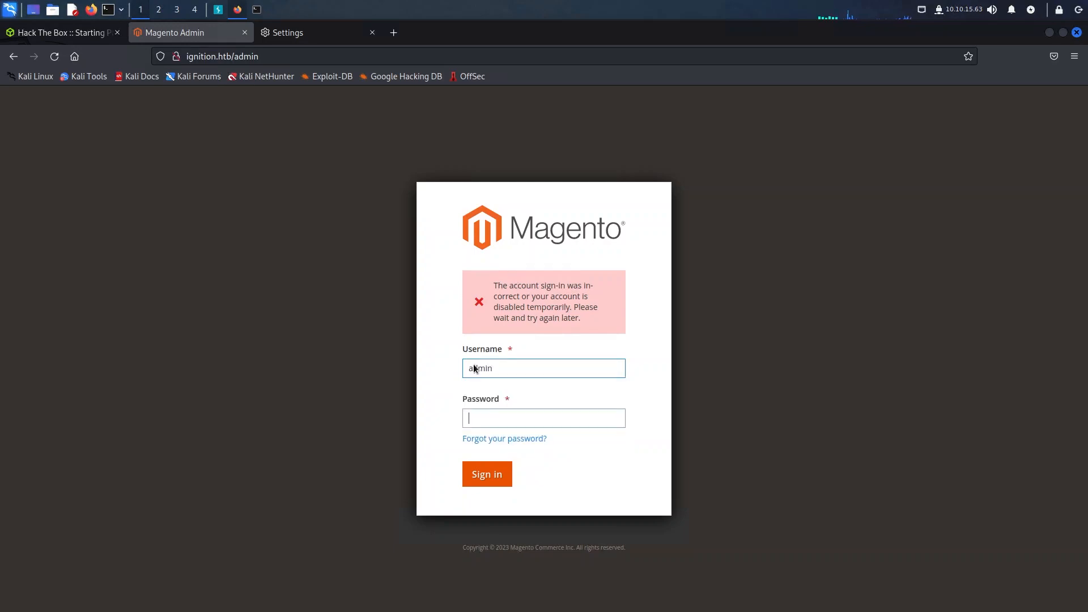
# Submit an admin login attempt so Burp captures the POST /admin request.
pyautogui.write('••••')
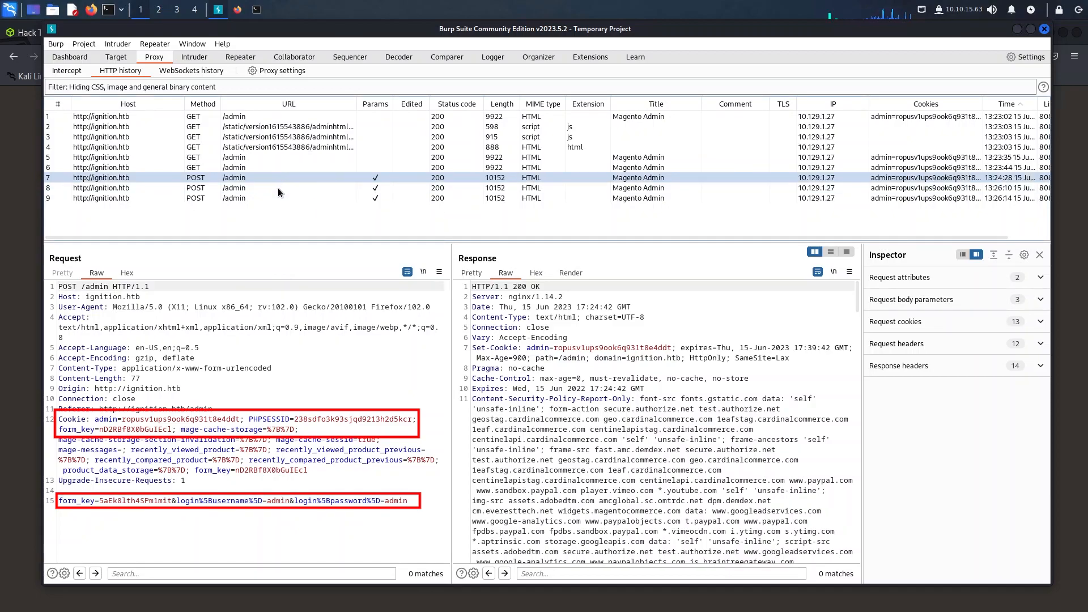
pyautogui.moveTo(290, 179)
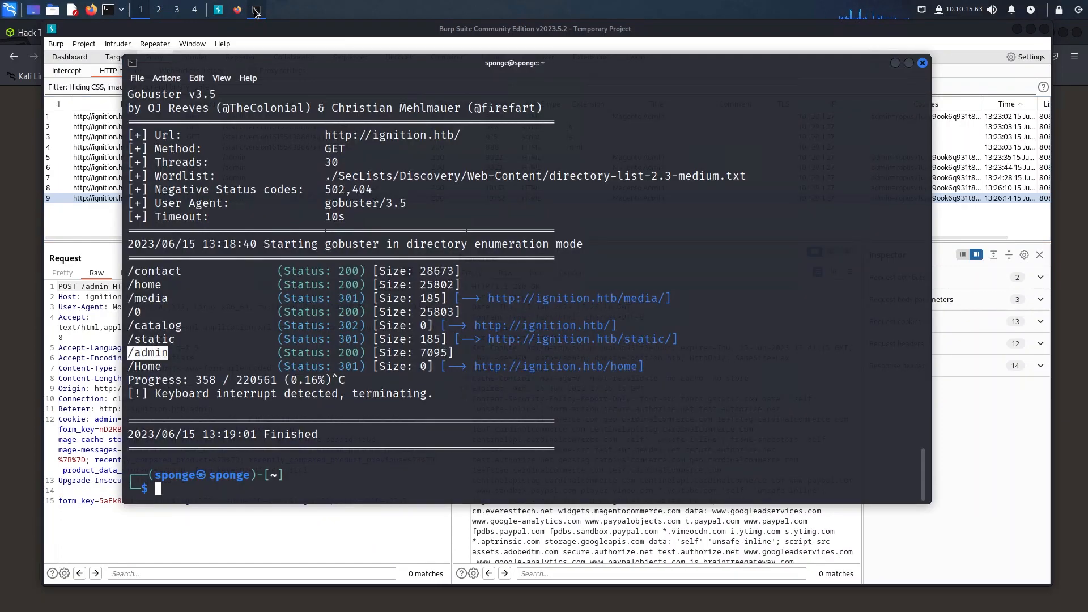
# Start a hydra command using rockyou.txt passwords and the top-usernames-shortlist.txt user list.
pyautogui.write('hydra -P')
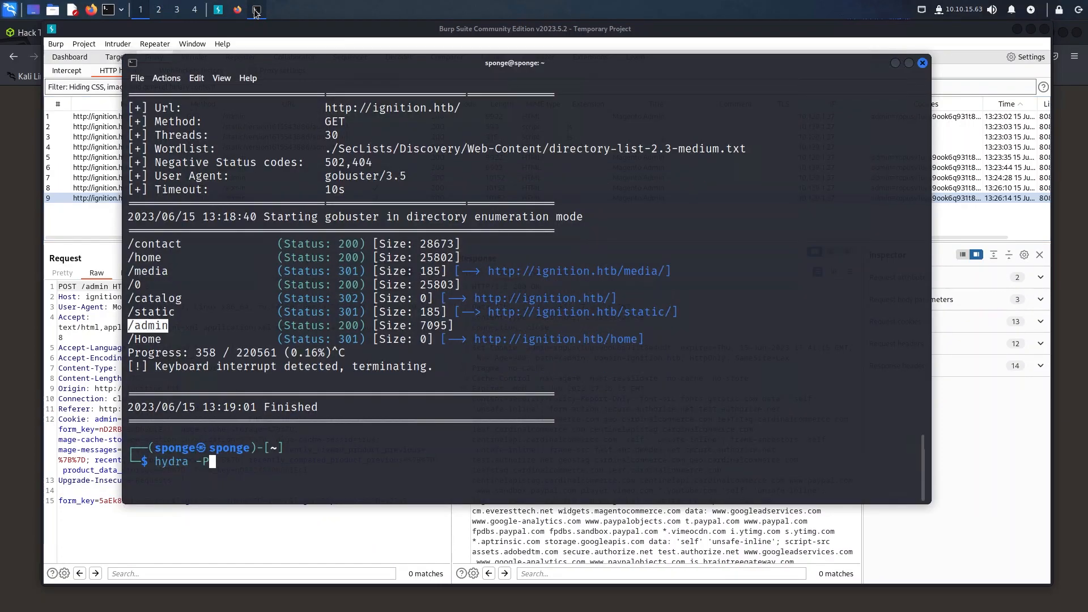
pyautogui.write('/usr/')
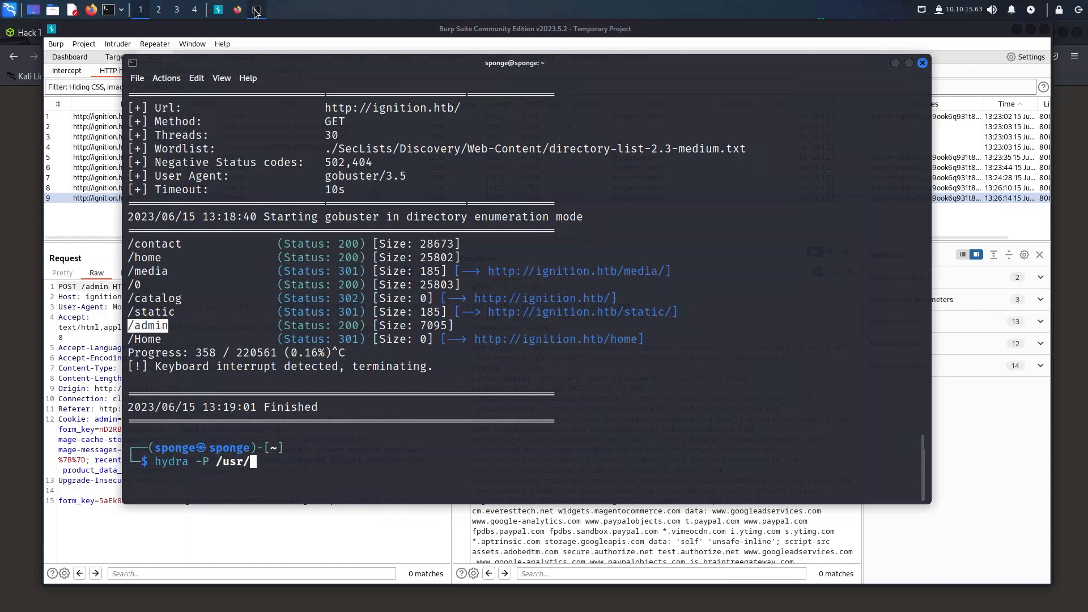
pyautogui.write('share/wordlists/')
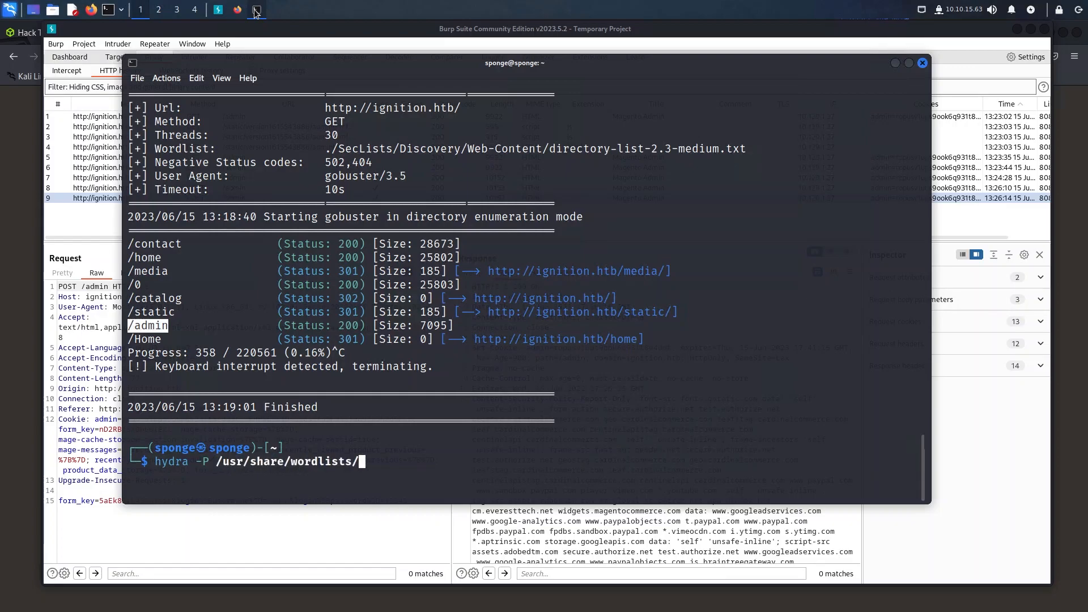
pyautogui.write('rockyou.txt')
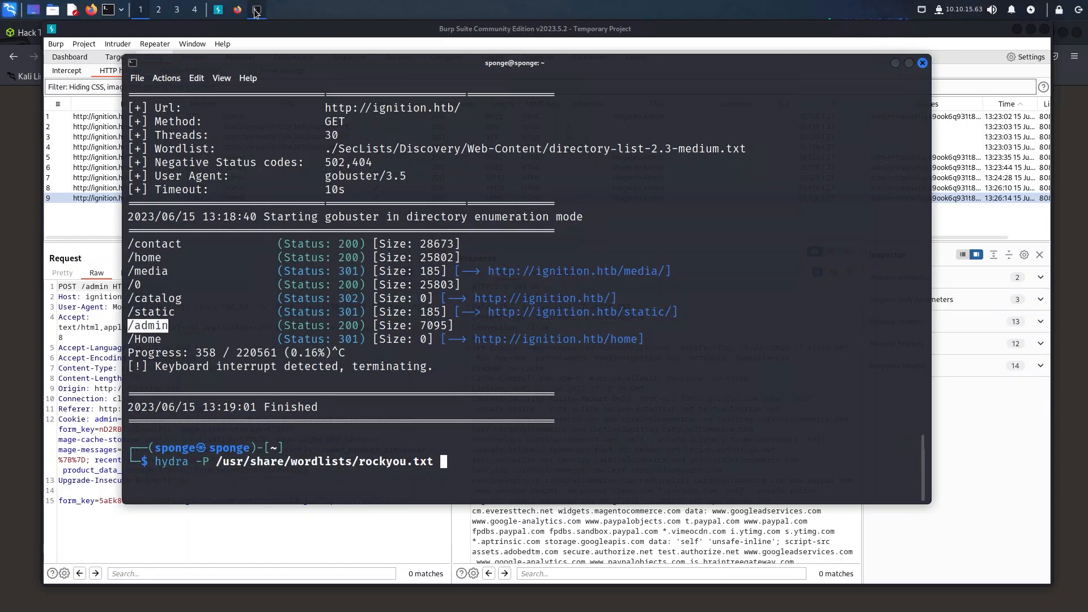
pyautogui.write('-L ./')
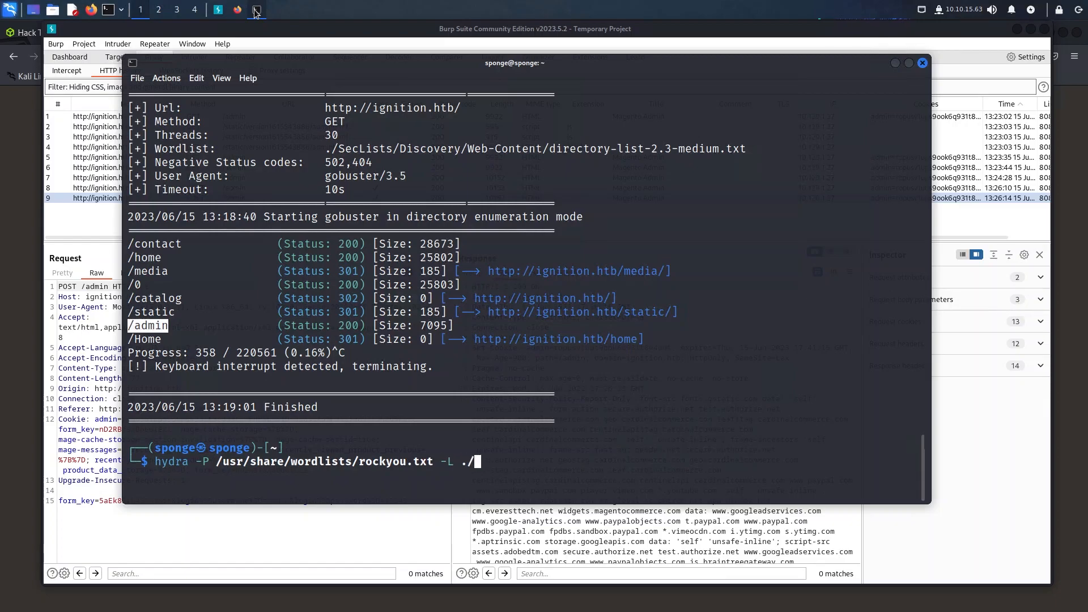
pyautogui.write('SecLists/Usernames/')
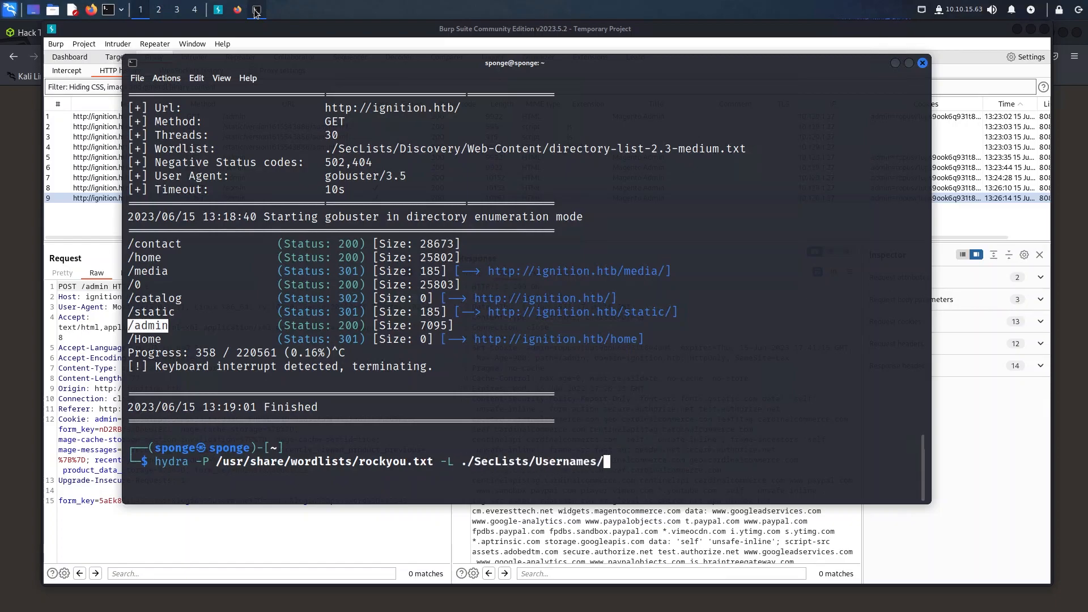
pyautogui.write('top-usernames-shortlist.txt')
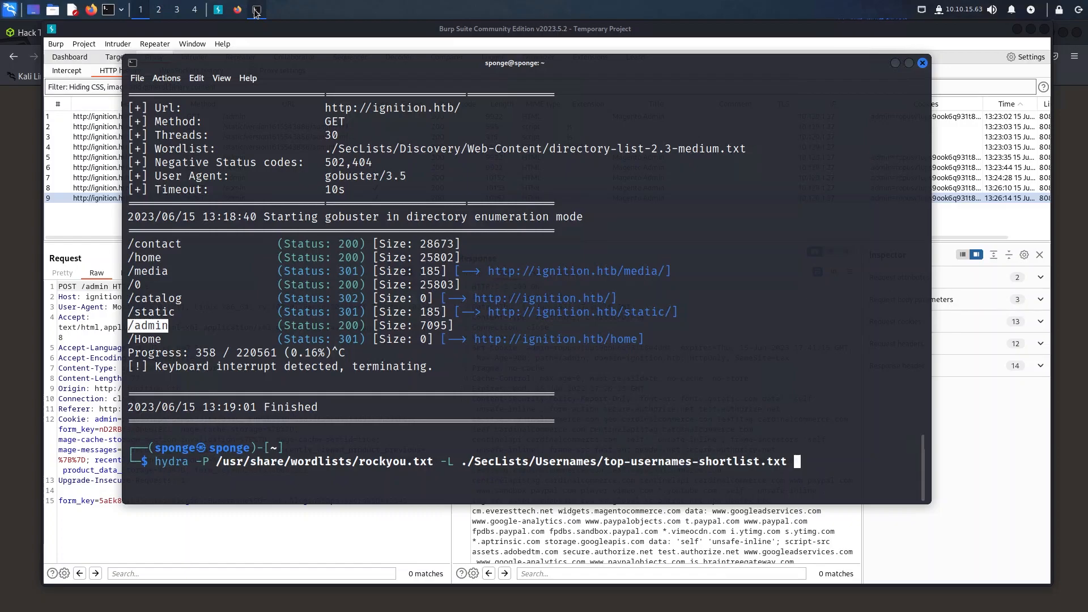
# Add target ignition.htb, port 80 and the http-post-form module for /admin.
pyautogui.write('-u igniti')
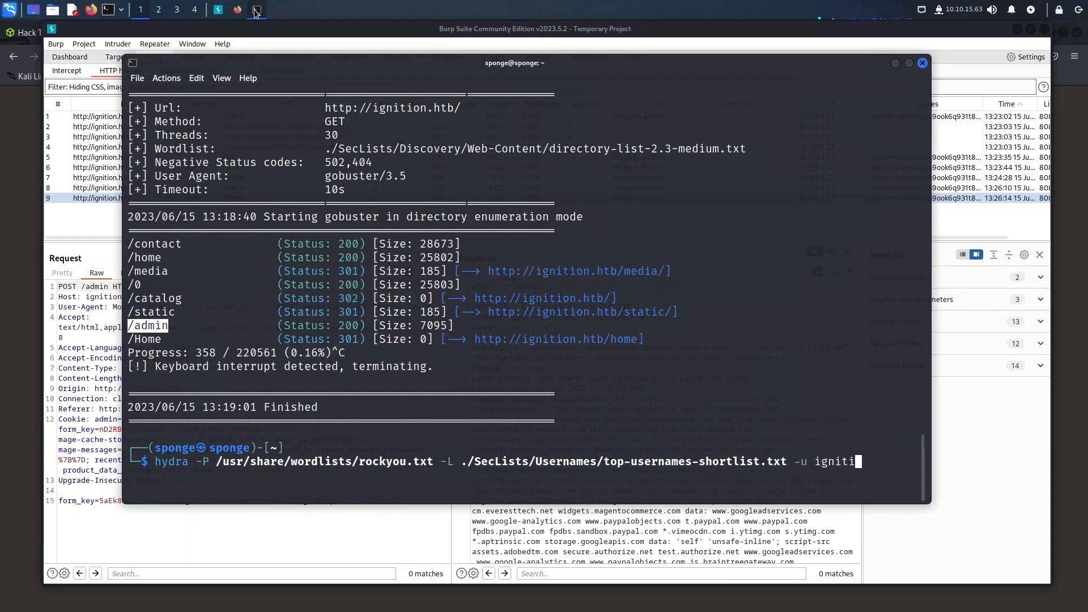
pyautogui.write('on.htb')
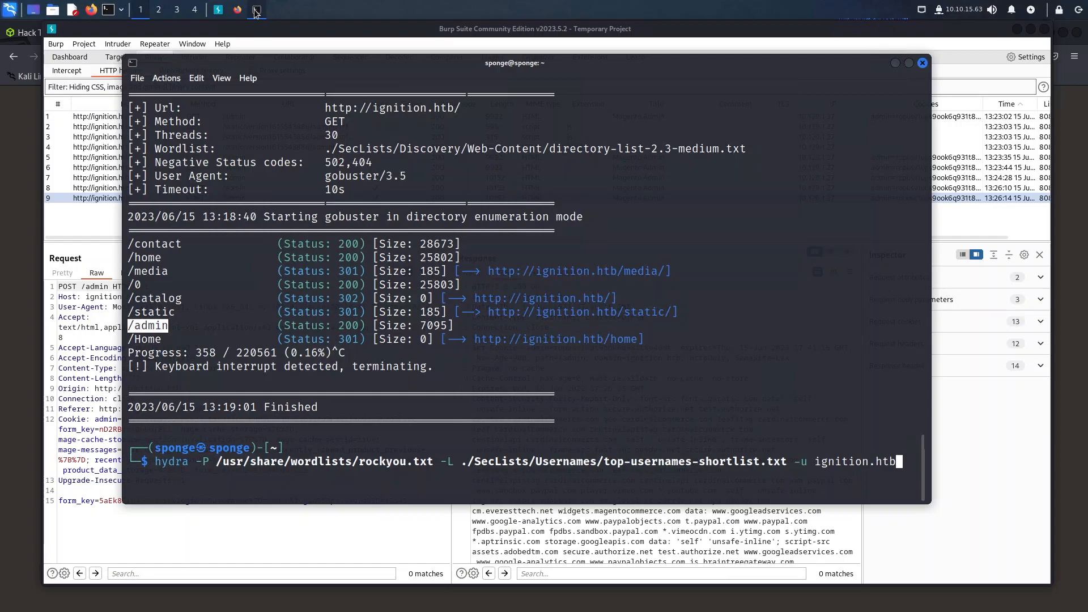
pyautogui.write('-s 80 http-')
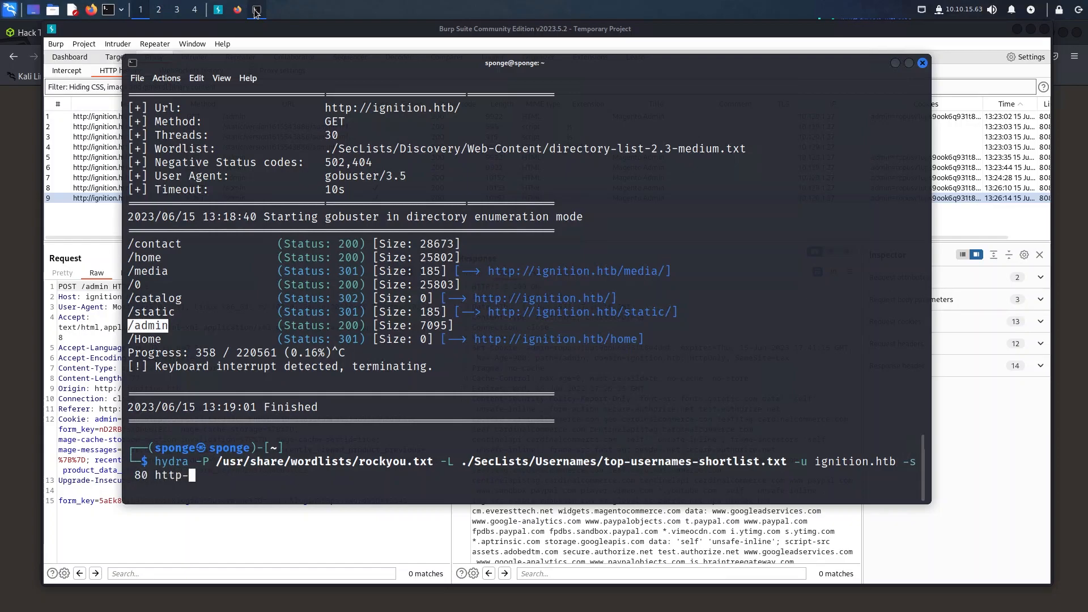
pyautogui.write('post-form')
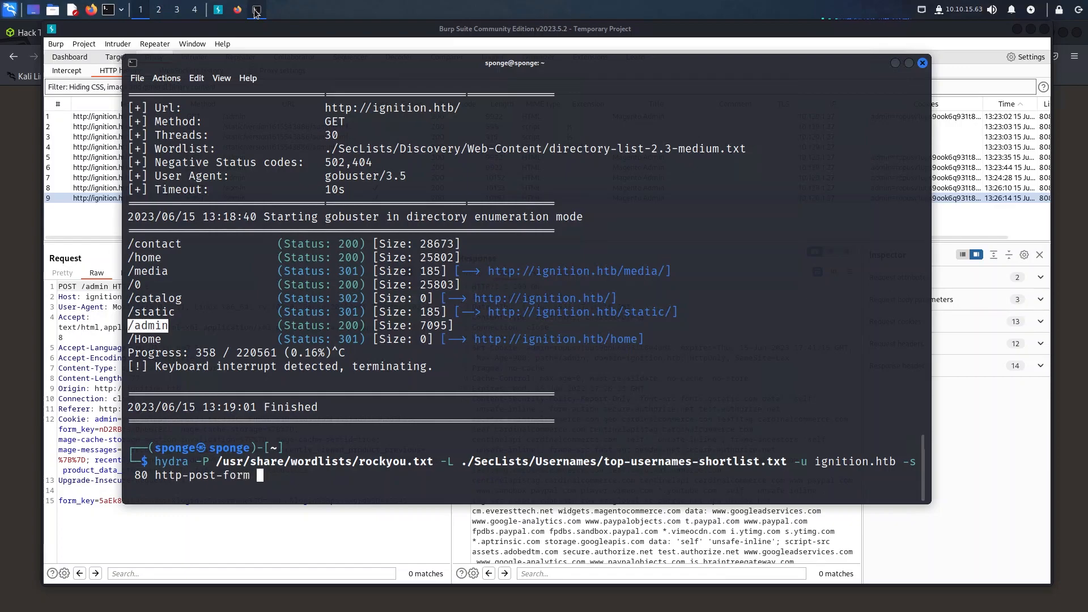
pyautogui.write('"/a')
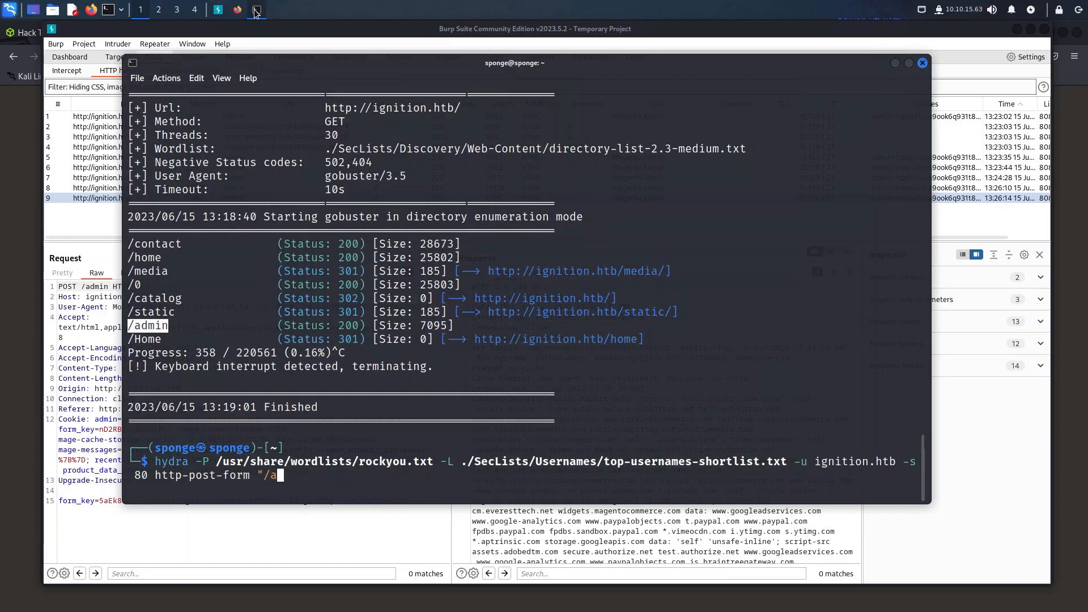
pyautogui.write('dmin:')
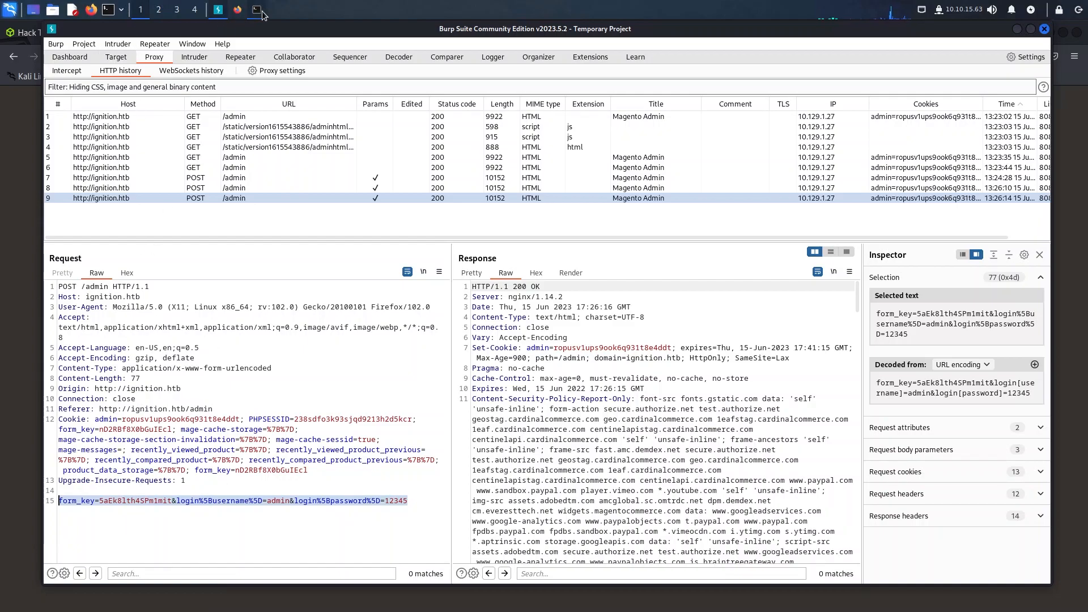
# Insert the captured login body into hydra with ^USER^/^PASS^ placeholders and :H=.
pyautogui.click(238, 9)
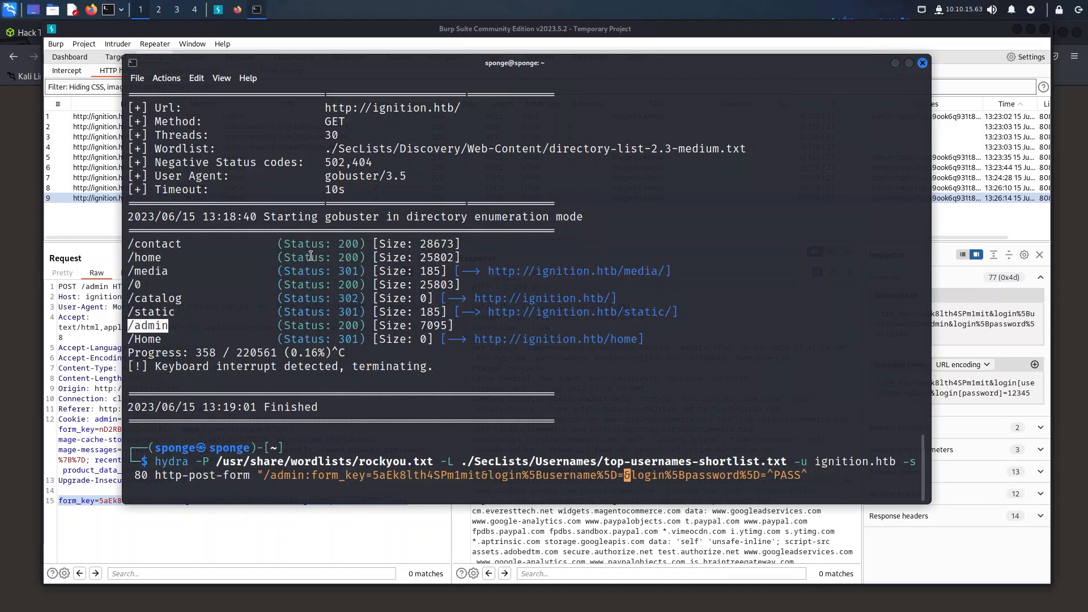
pyautogui.write('^USER^')
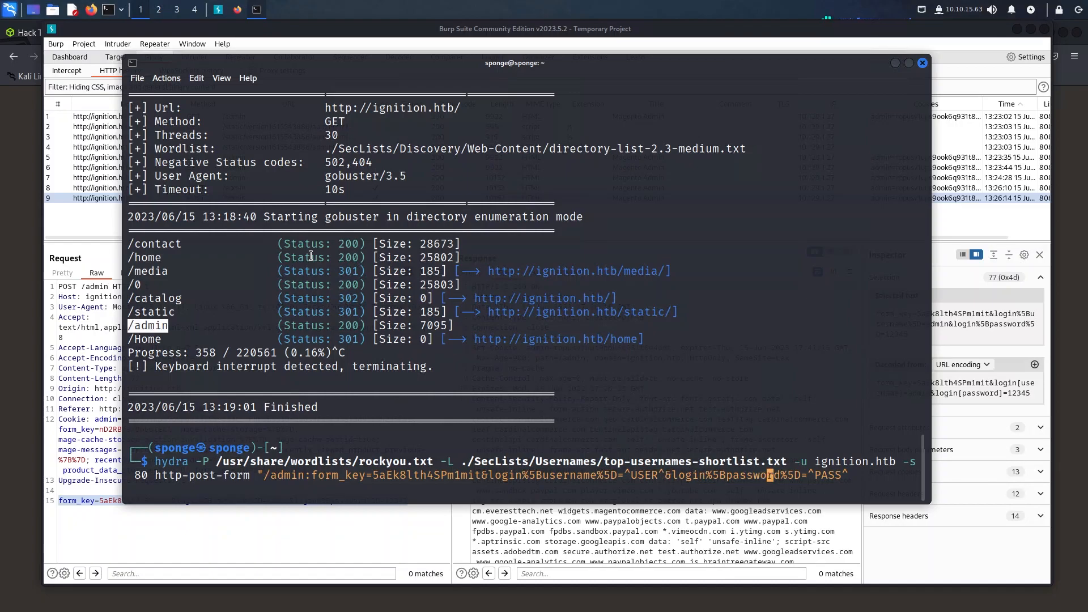
pyautogui.write(':H=')
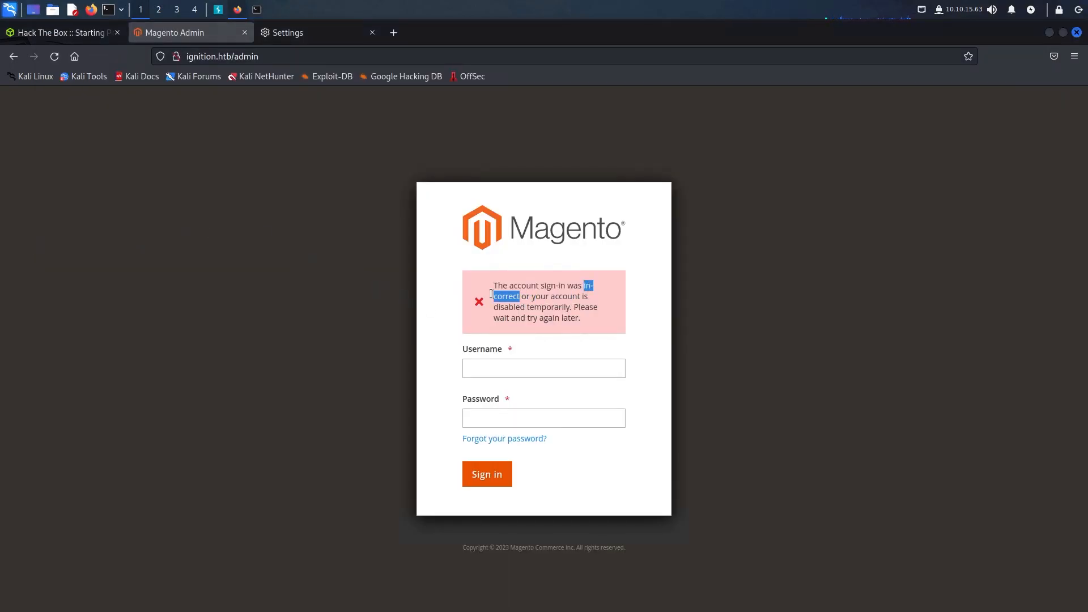
# Complete hydra with cookie header, F=Incorrect, -t 8 -F, 10k passwords, -l admin, and run it.
pyautogui.click(237, 9)
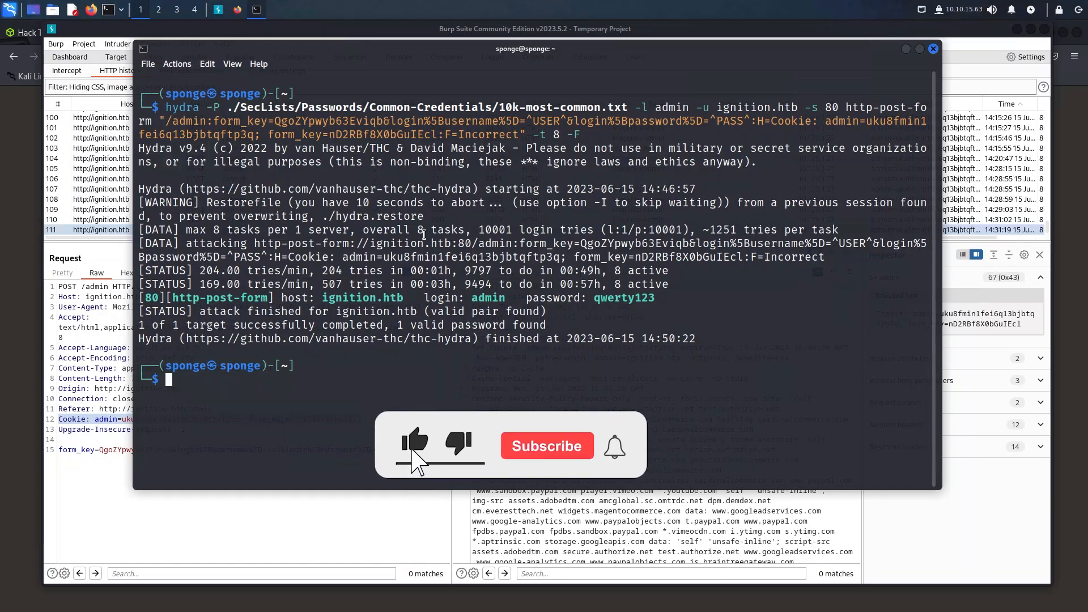
pyautogui.click(547, 446)
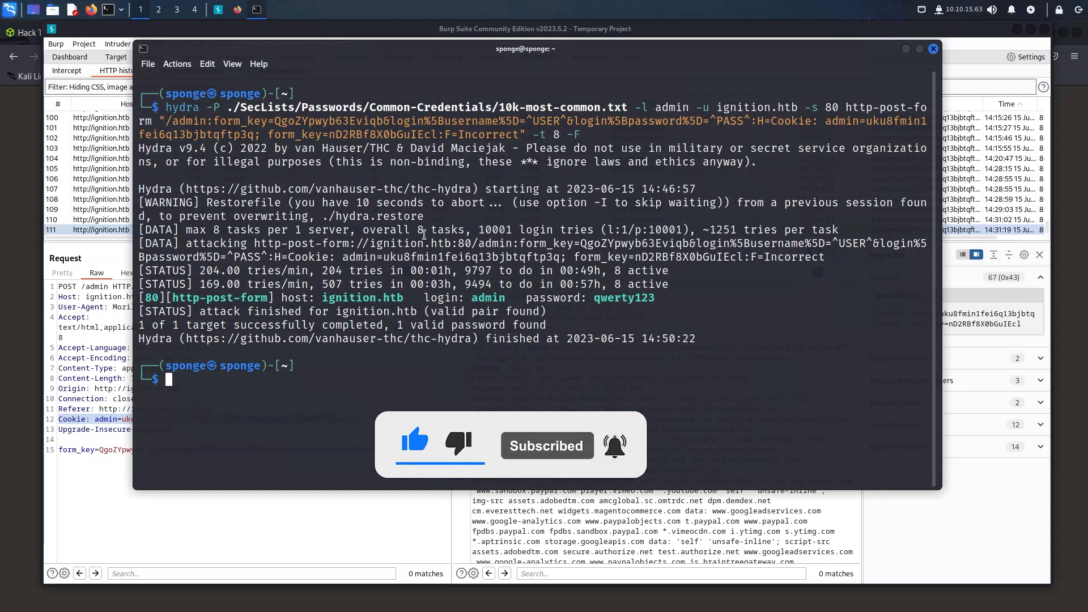
pyautogui.doubleClick(623, 298)
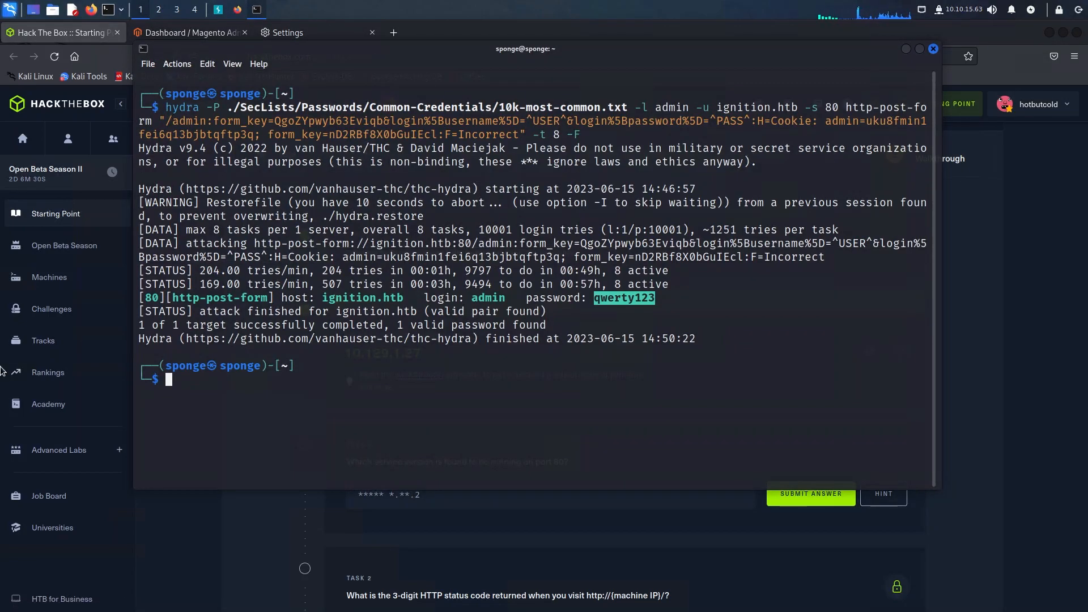
pyautogui.write('nmap -sV -sC 10.129.1.27')
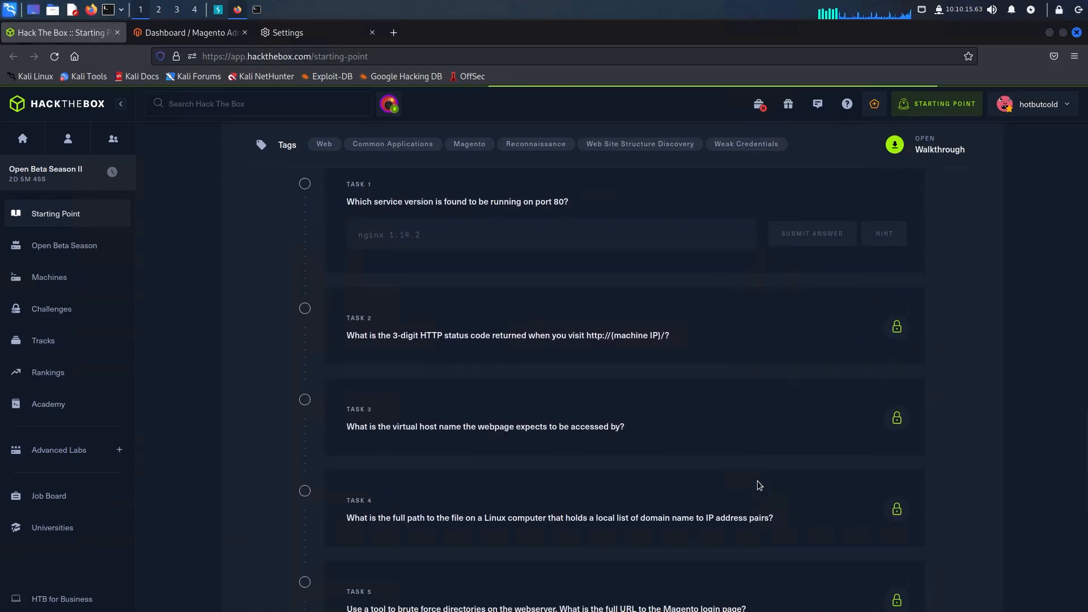
# Submit nginx 1.14.2 as the Task 1 answer and open a fresh browser tab.
pyautogui.click(811, 233)
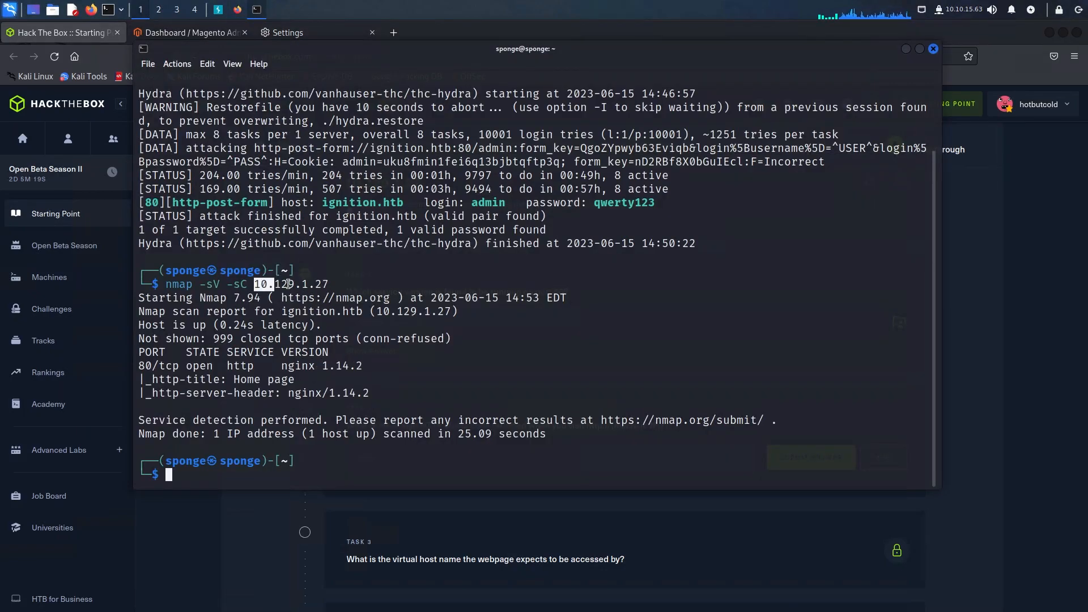
pyautogui.click(62, 32)
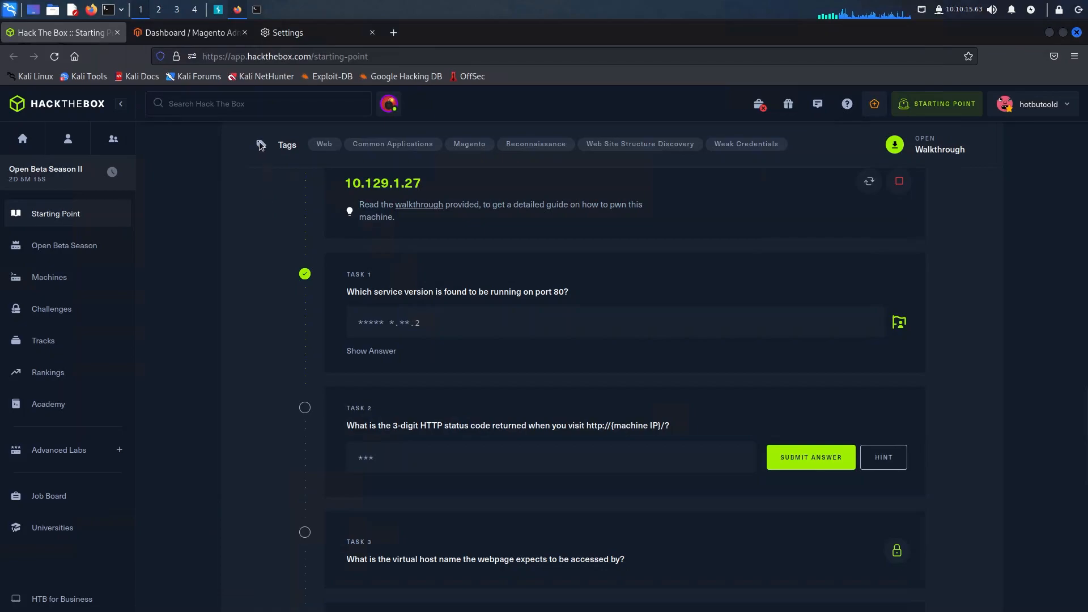
pyautogui.click(520, 32)
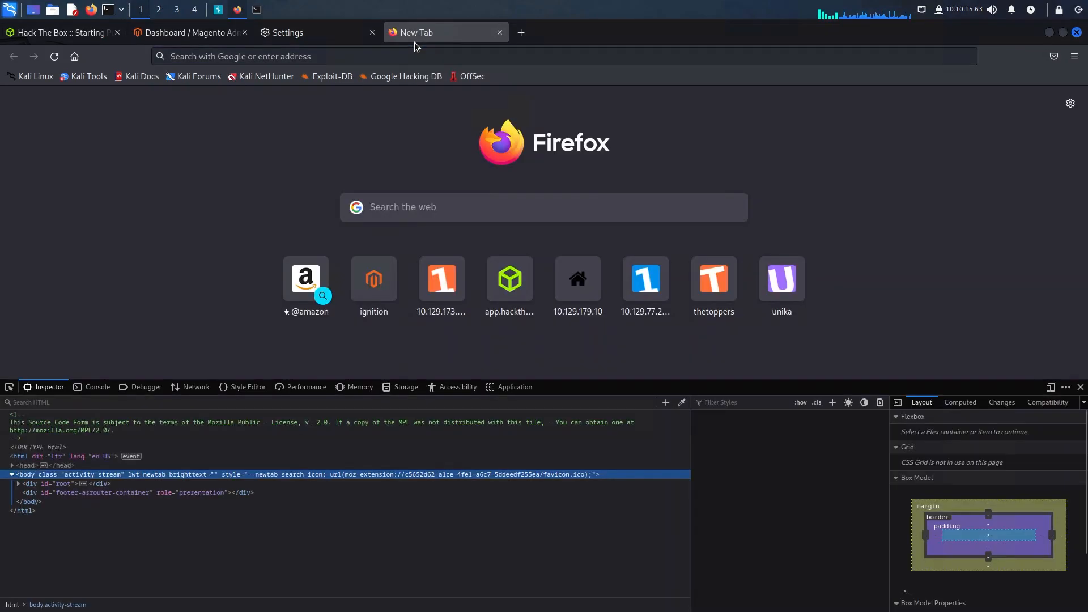
pyautogui.click(195, 387)
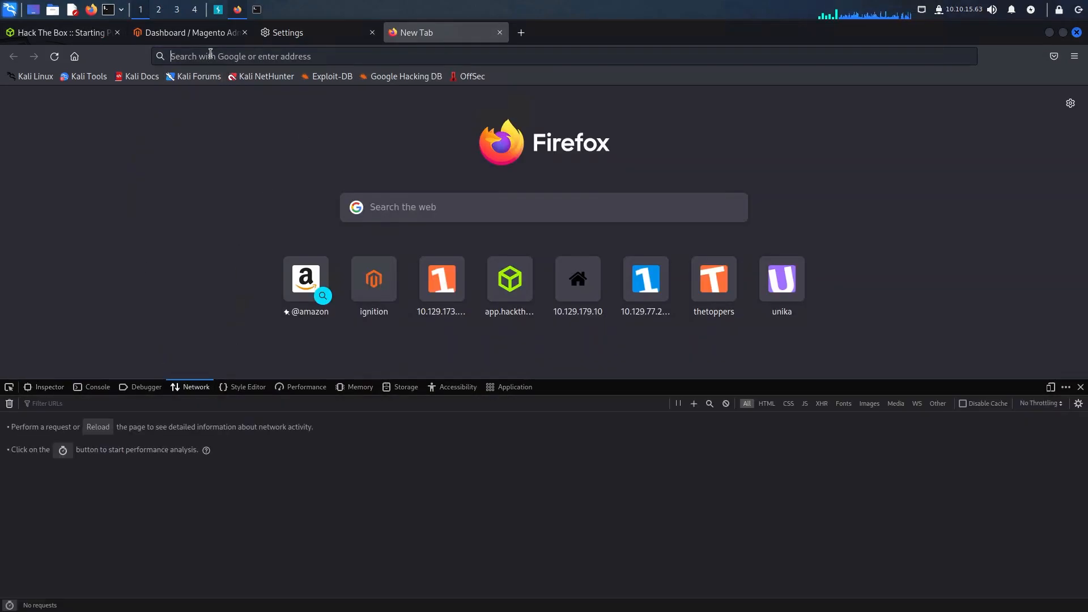
pyautogui.click(374, 278)
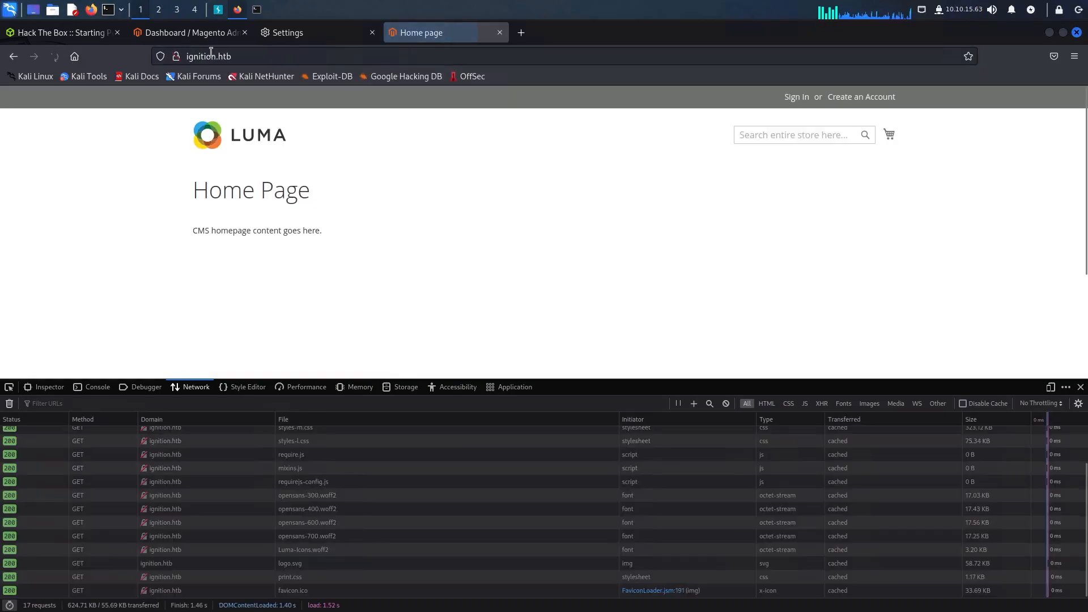
pyautogui.click(54, 56)
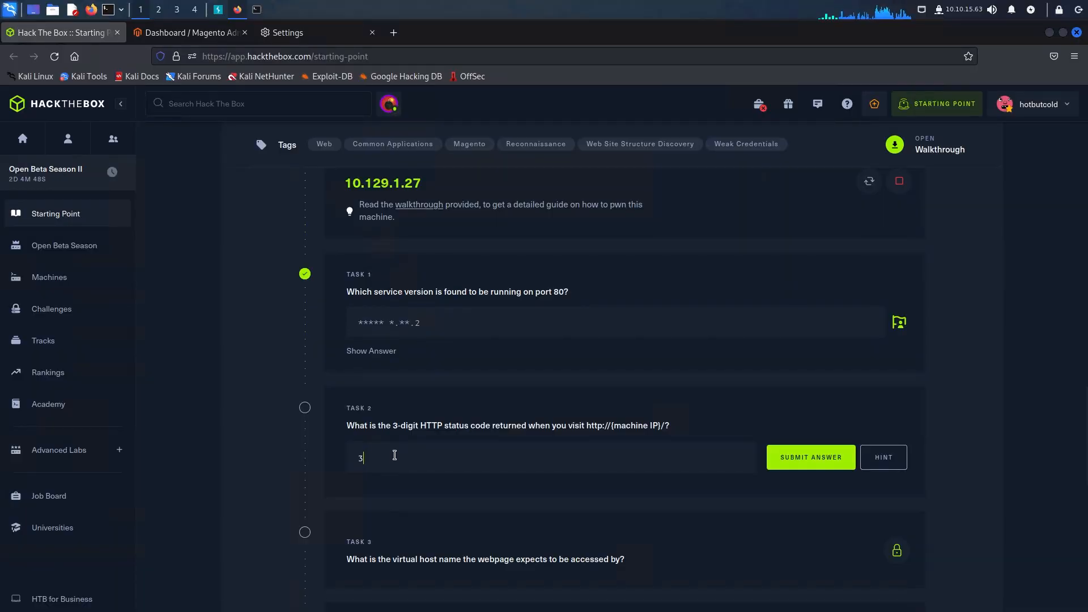
pyautogui.click(810, 457)
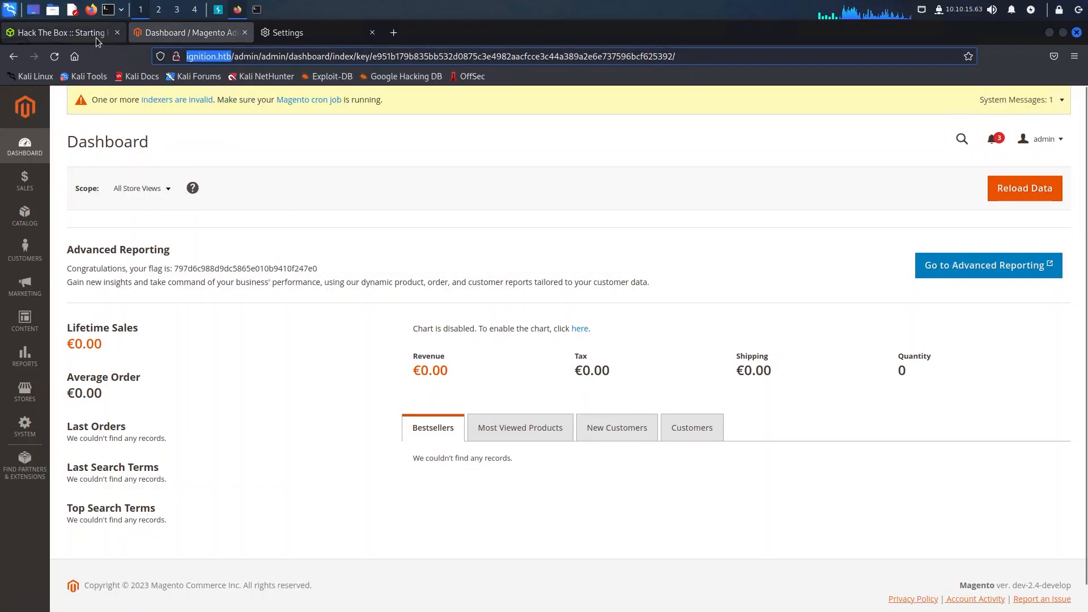
pyautogui.click(59, 33)
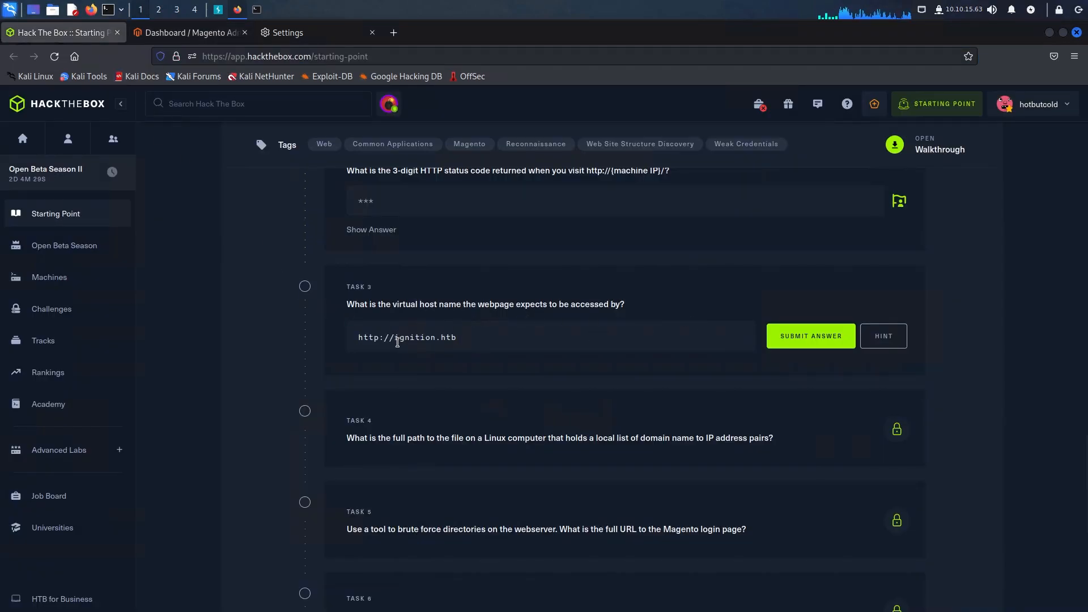
pyautogui.click(810, 336)
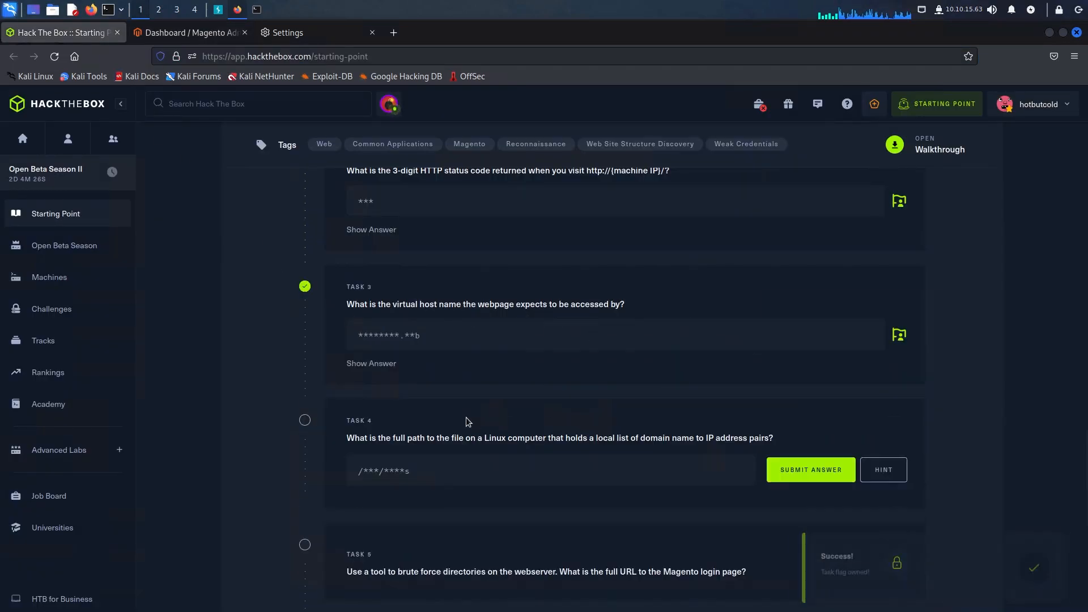
pyautogui.scroll(-3)
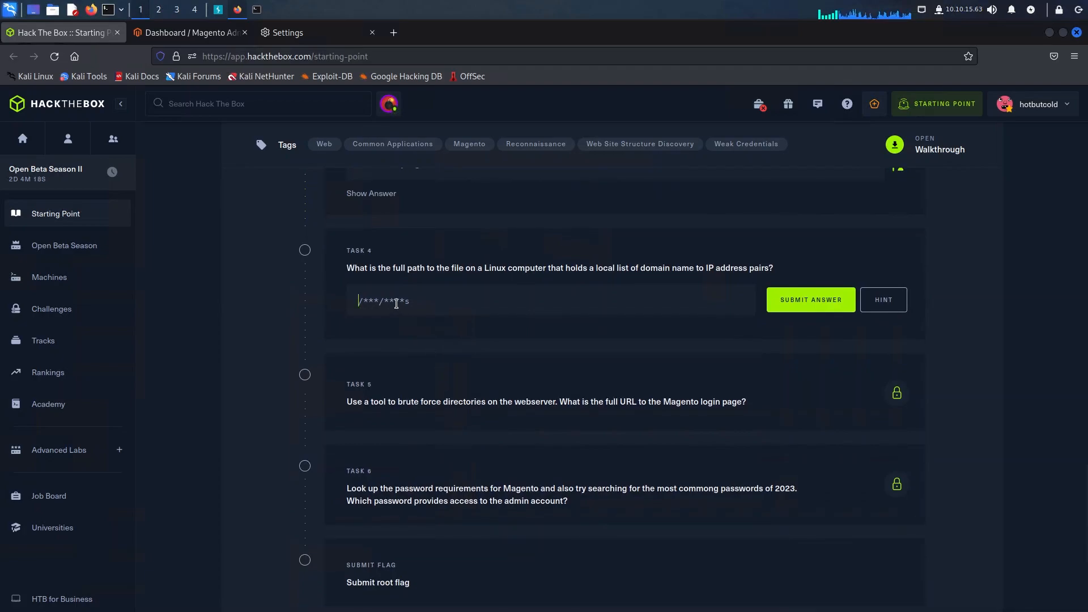
pyautogui.write('/etc/hosts')
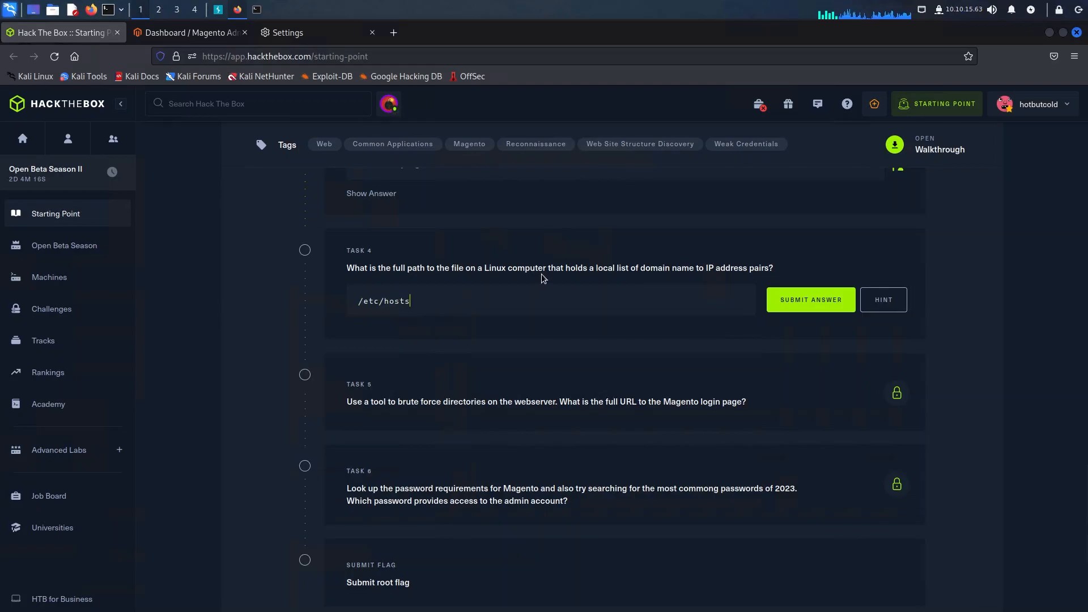
pyautogui.click(809, 299)
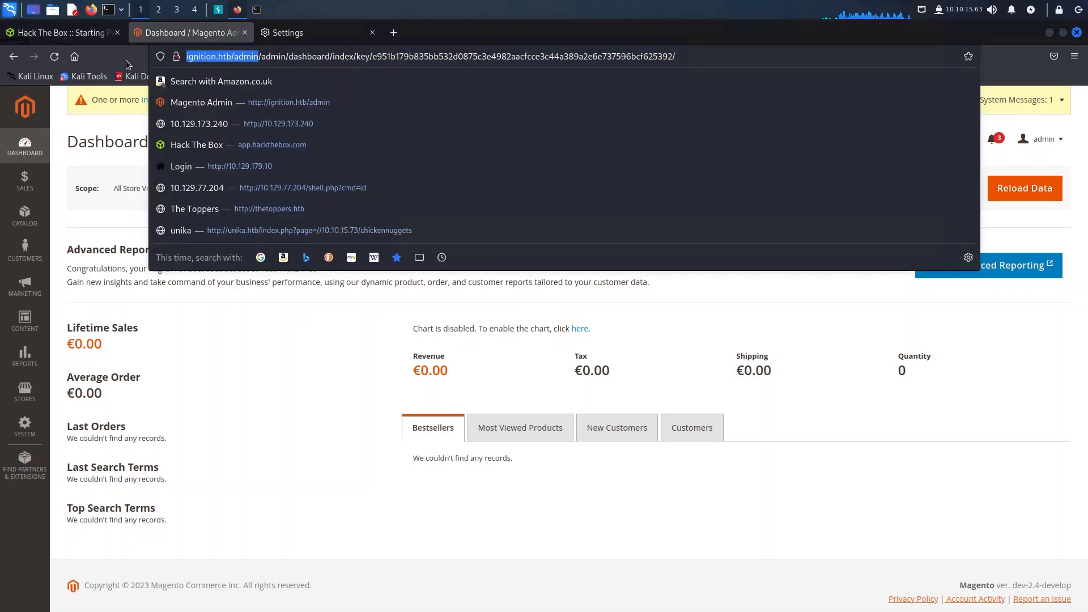
pyautogui.click(58, 33)
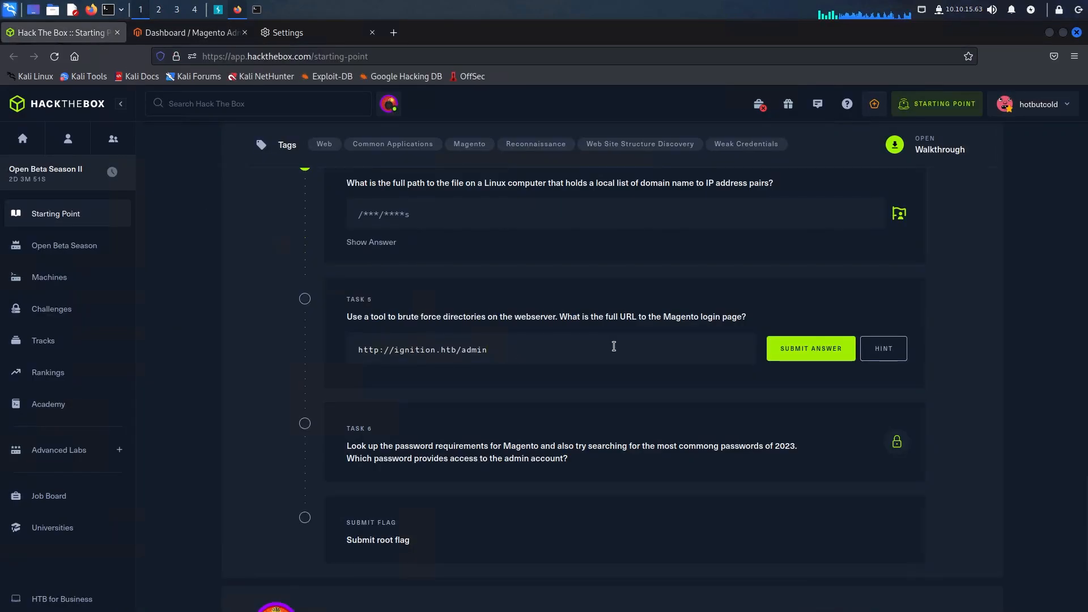
pyautogui.click(810, 349)
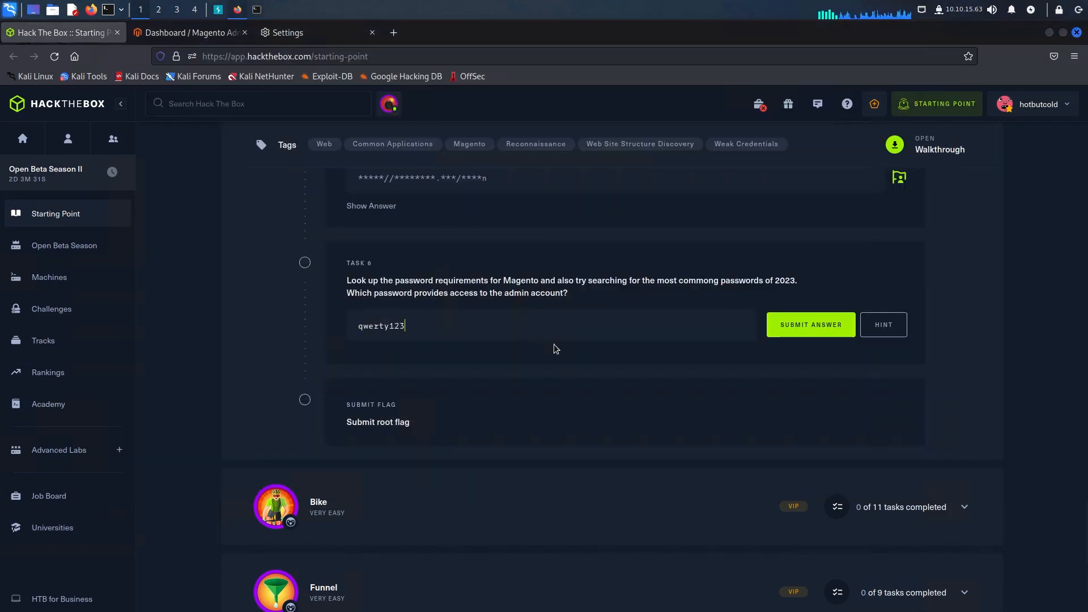
pyautogui.click(810, 325)
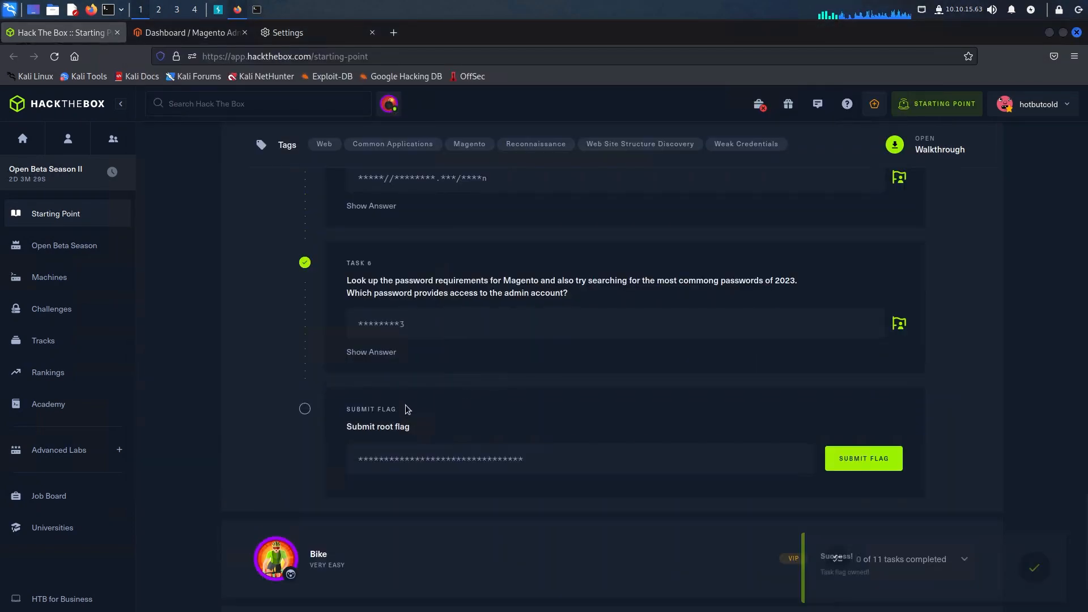
pyautogui.click(191, 33)
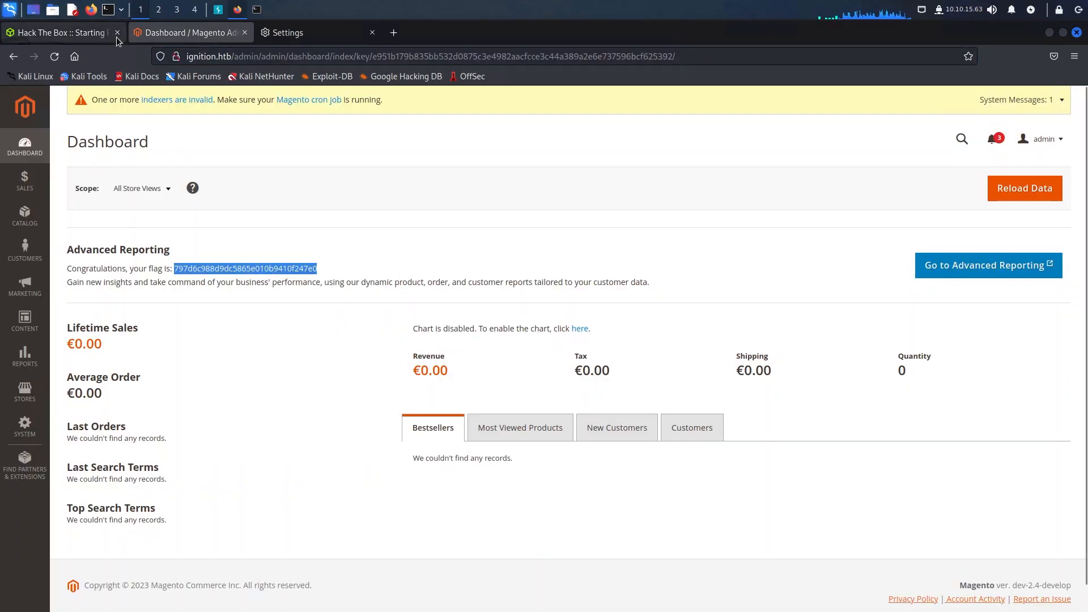
# Submit the root flag copied from the Magento dashboard in Submit root flag.
pyautogui.click(59, 33)
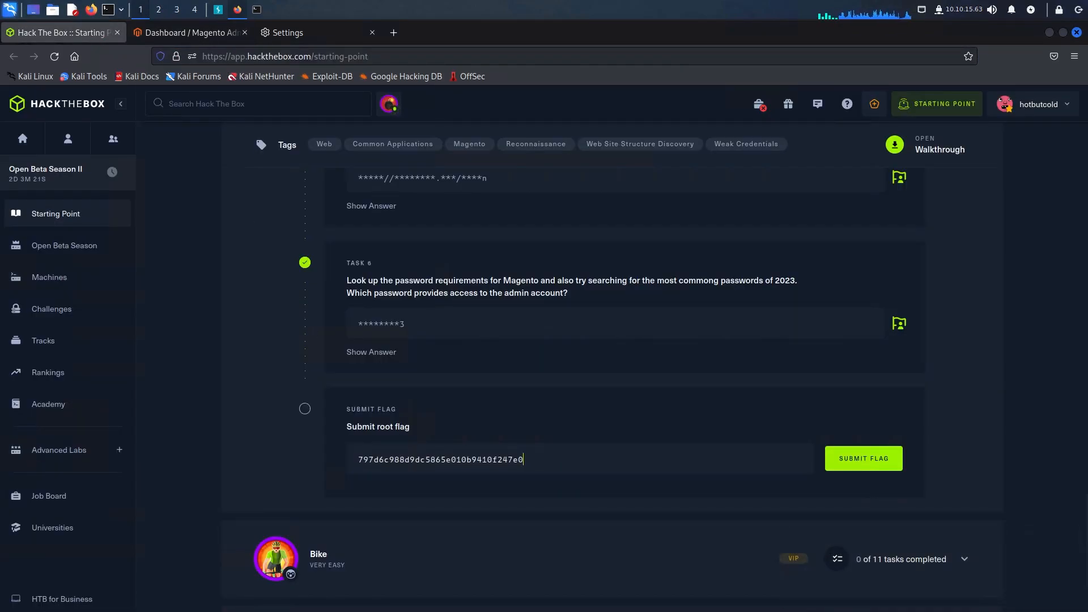
pyautogui.click(862, 458)
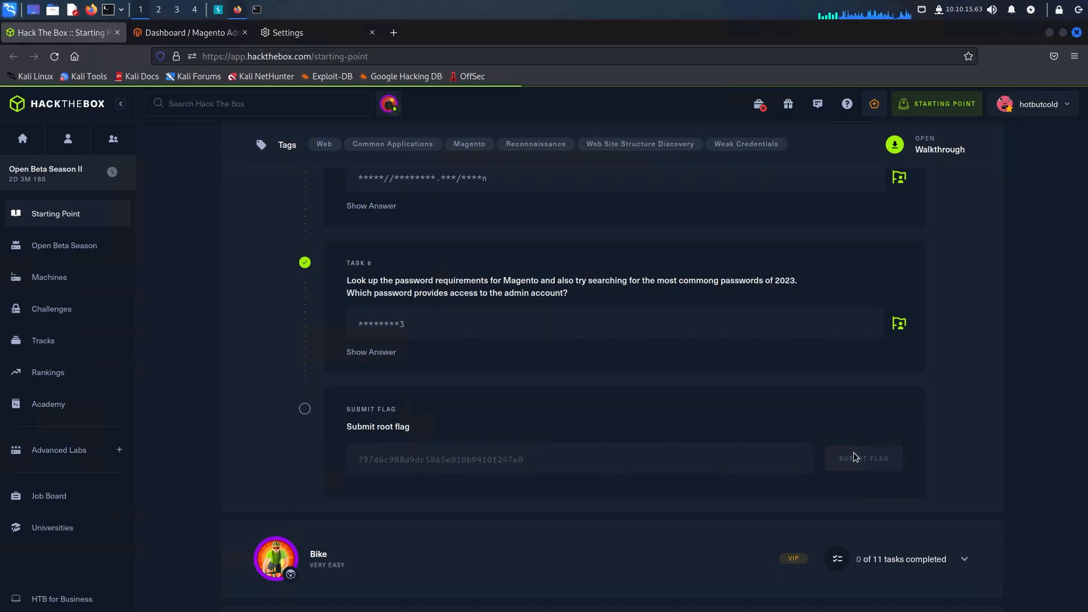
pyautogui.click(863, 459)
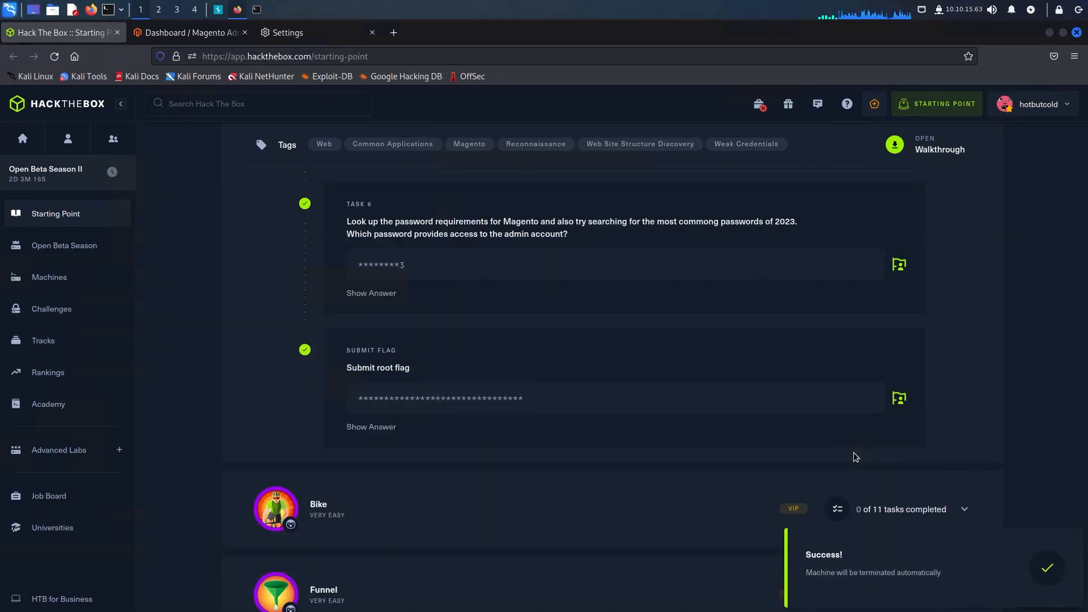